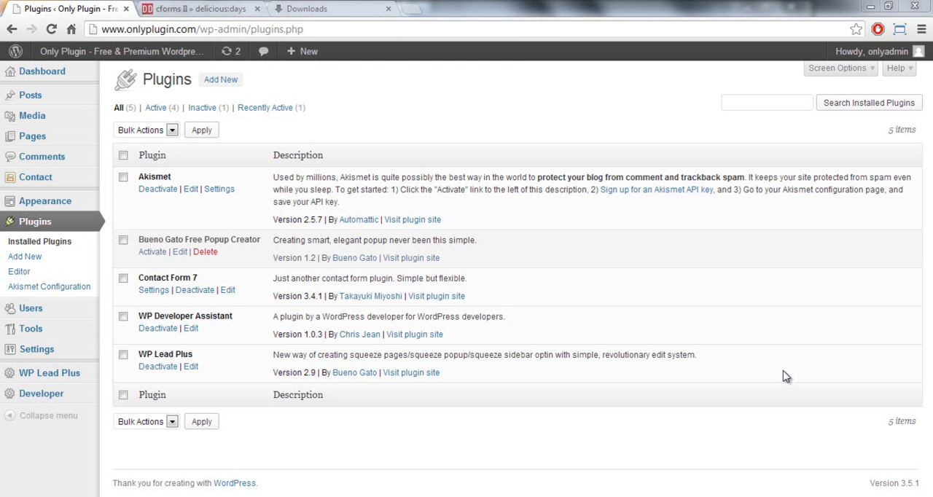
pyautogui.moveTo(610, 386)
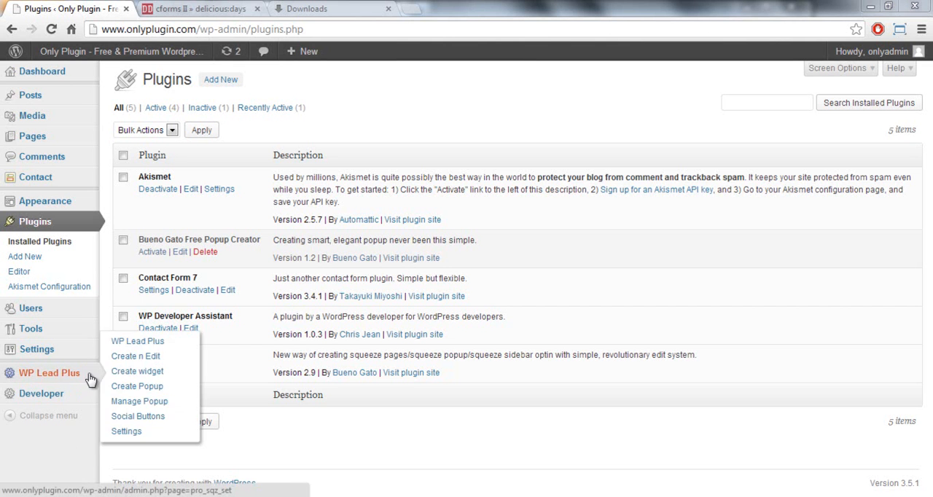
pyautogui.moveTo(134, 199)
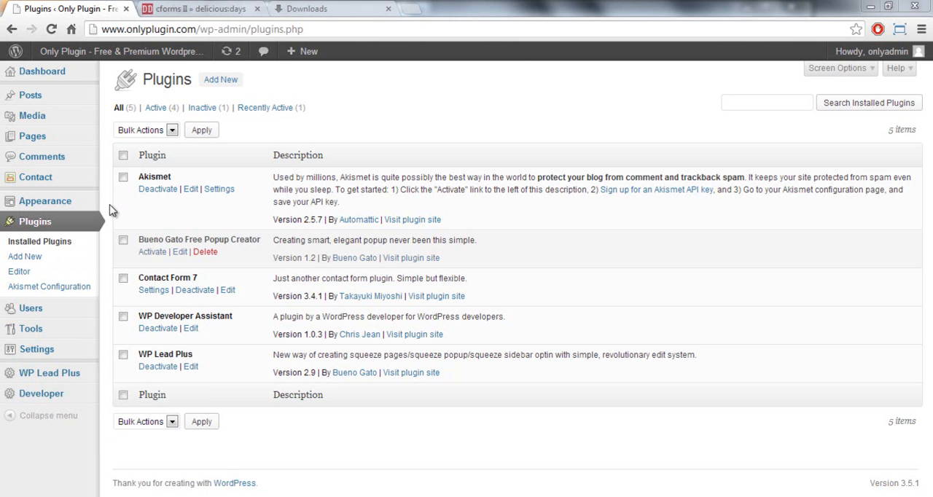
pyautogui.moveTo(432, 130)
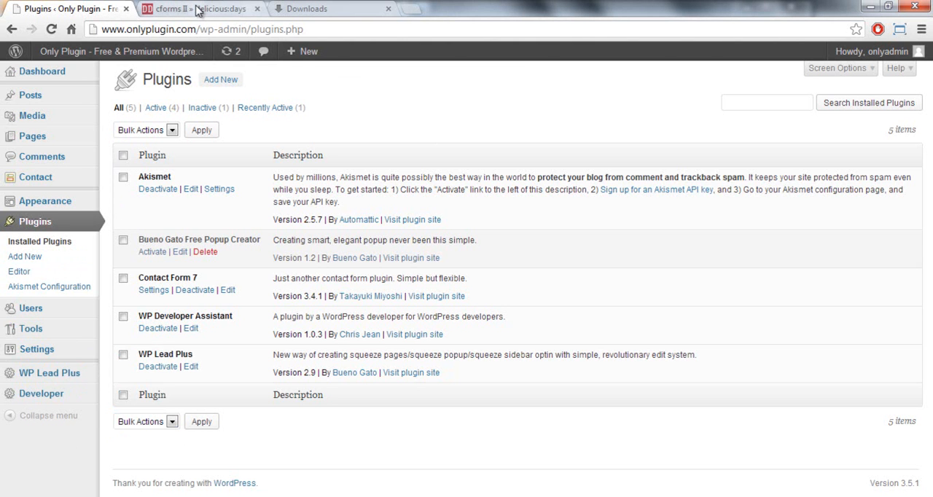
# Bring the cformsII page's download badge for cforms 14.6 into view.
pyautogui.click(197, 9)
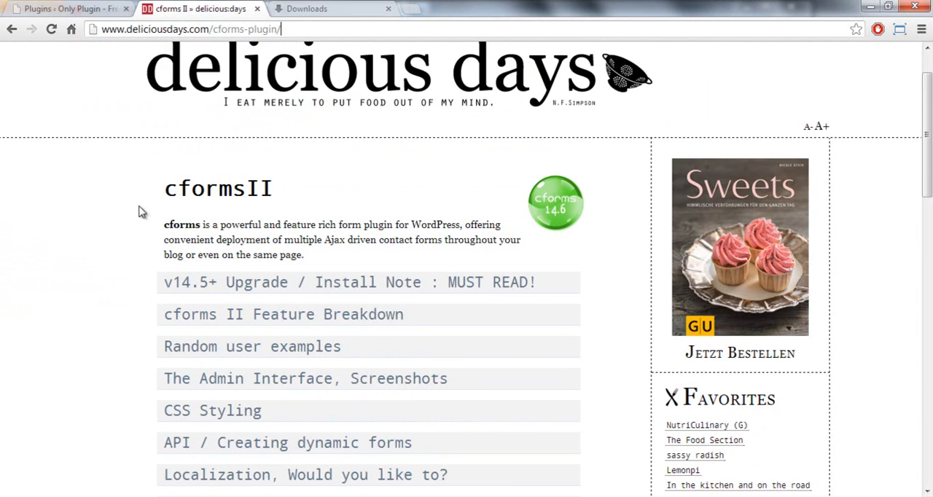
pyautogui.scroll(-3)
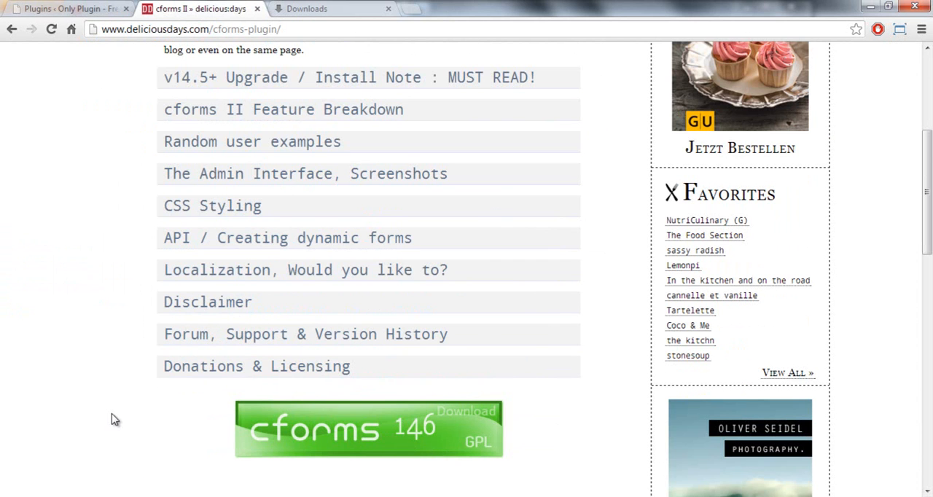
pyautogui.moveTo(69, 88)
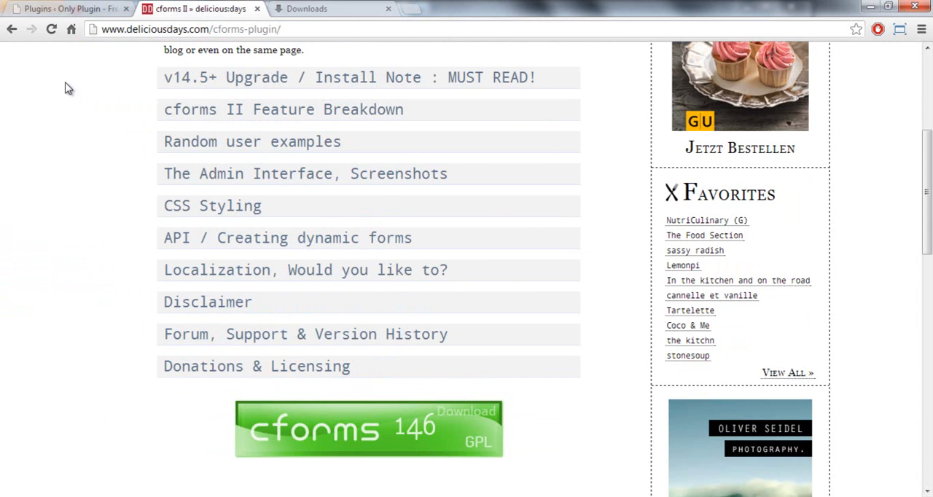
# Choose cforms-v14.6.zip as the plugin file to upload from the Add New plugins upload form.
pyautogui.click(66, 9)
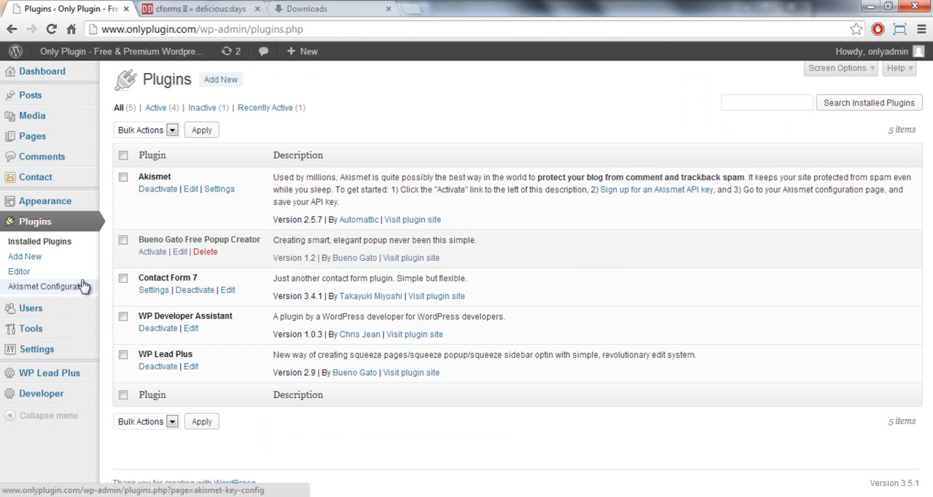
pyautogui.click(151, 251)
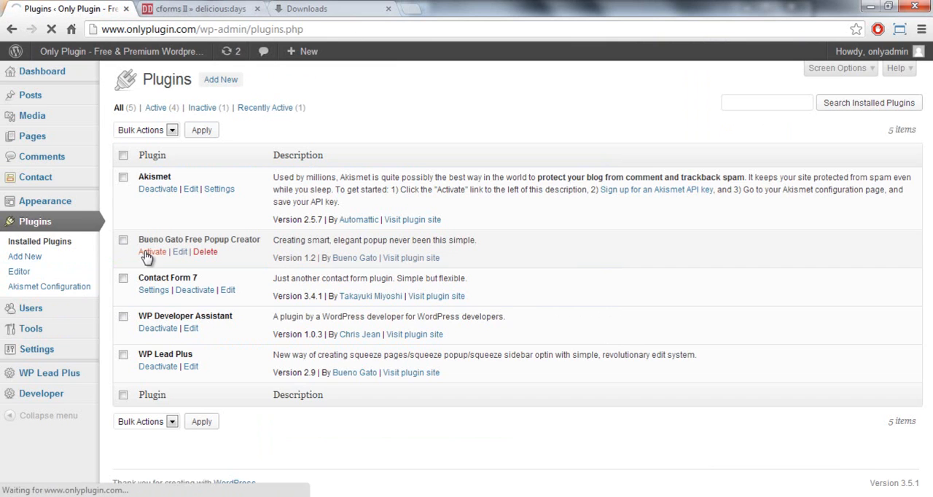
pyautogui.click(23, 256)
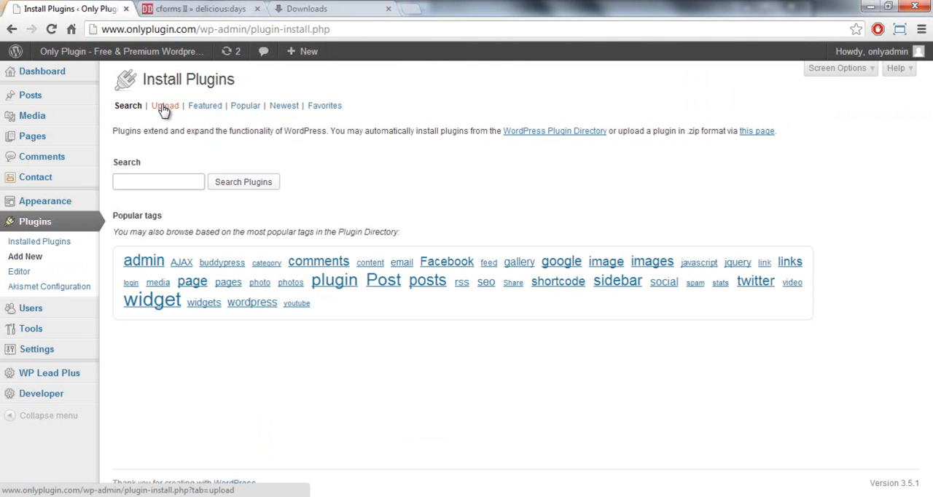
pyautogui.click(163, 105)
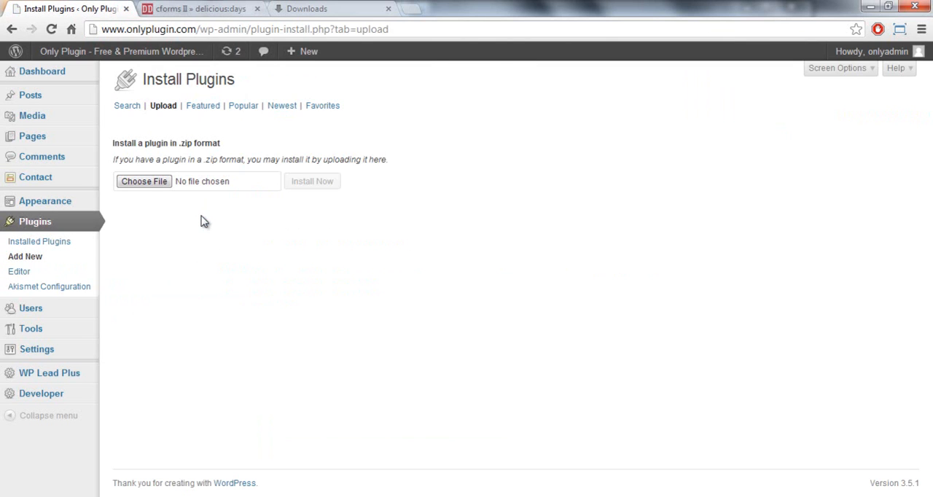
pyautogui.click(143, 181)
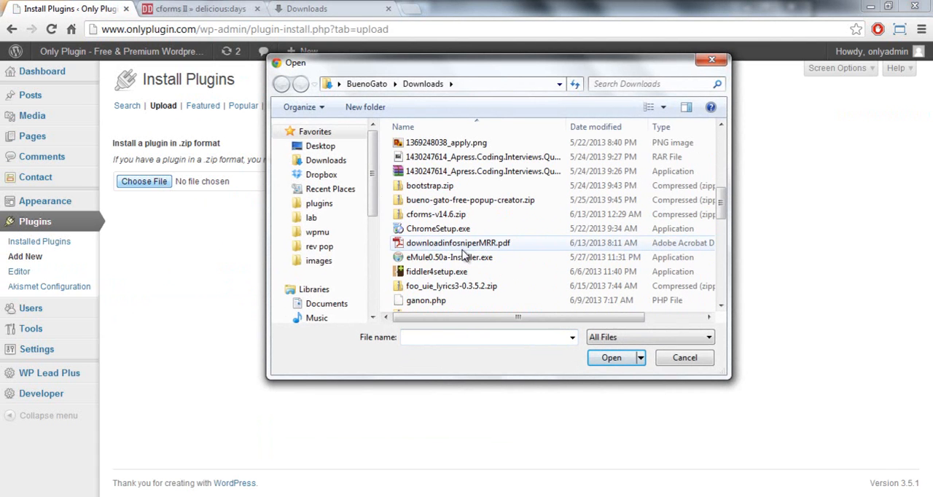
pyautogui.click(436, 213)
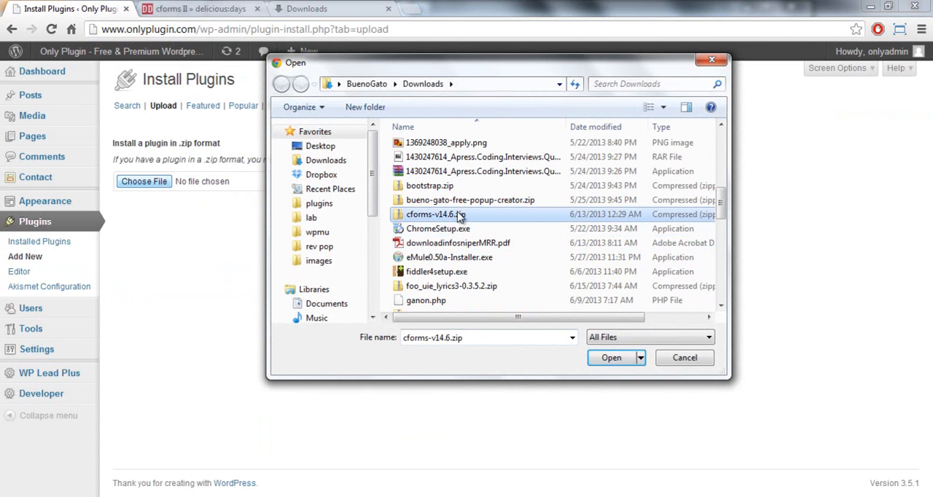
pyautogui.click(611, 357)
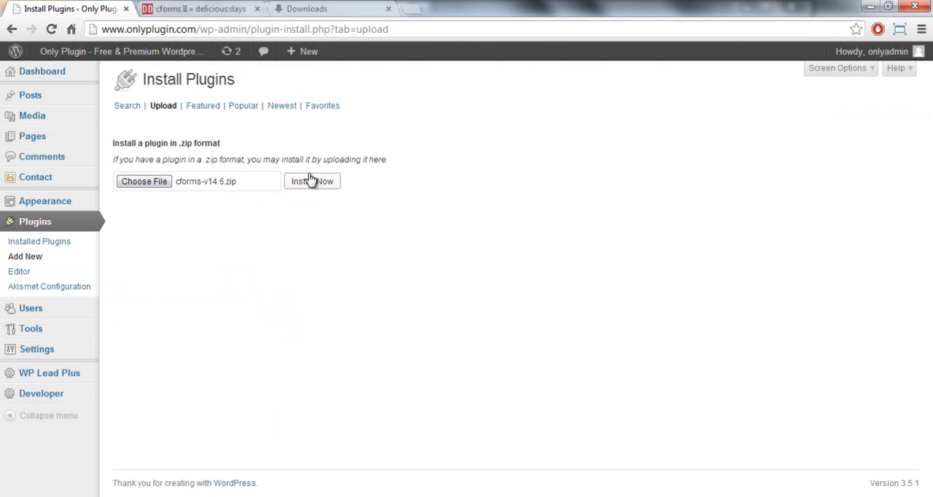
# Install the uploaded cforms 14.6 plugin and activate it.
pyautogui.click(312, 181)
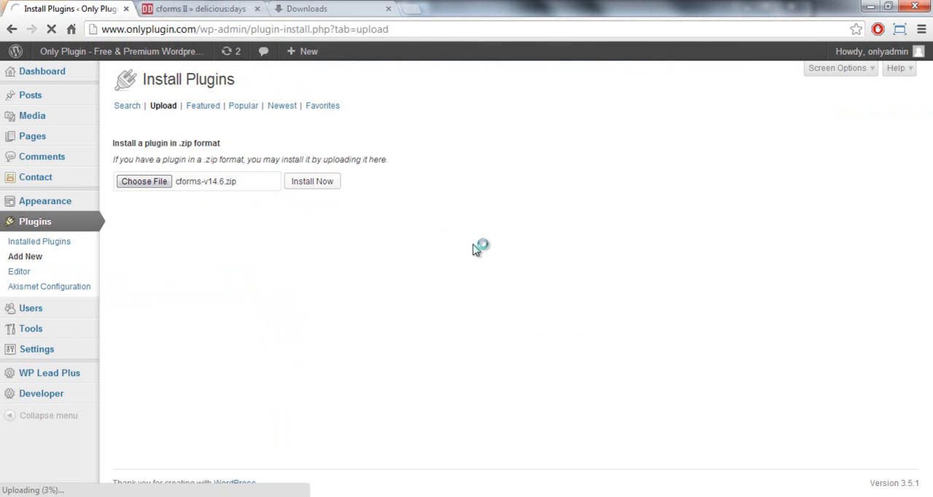
pyautogui.click(312, 181)
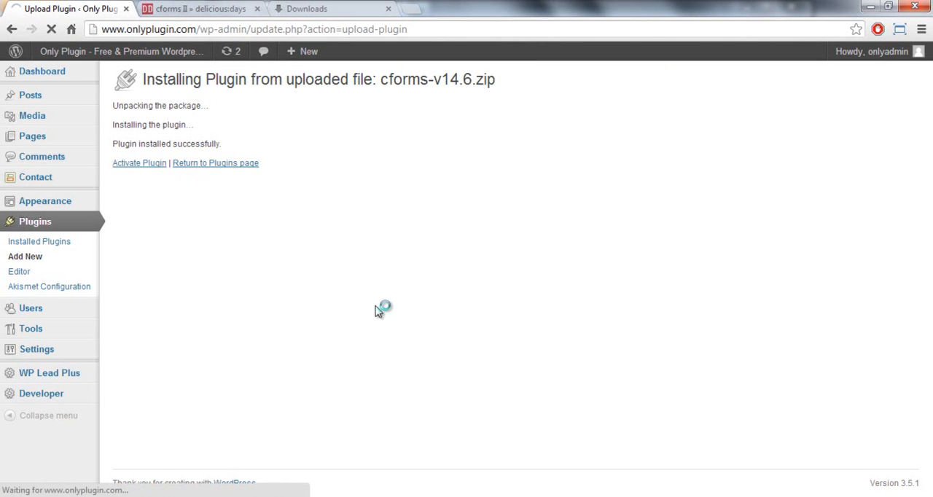
pyautogui.click(140, 163)
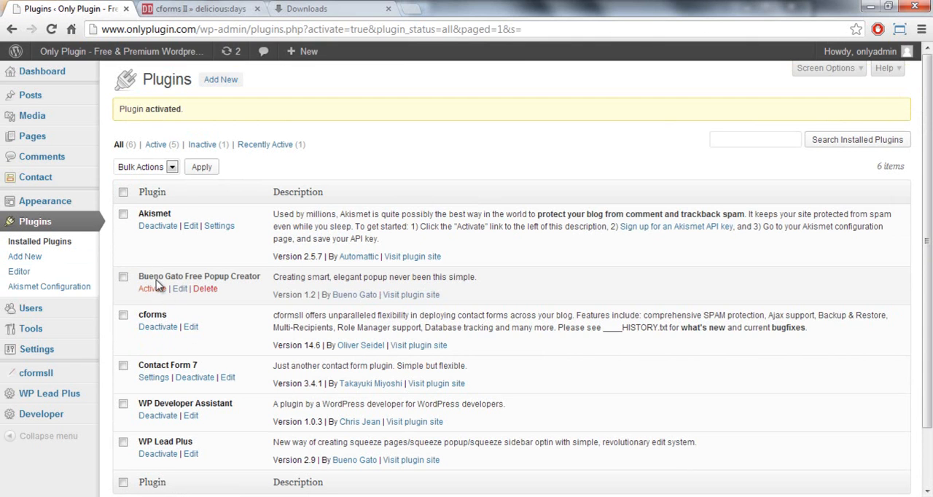
pyautogui.moveTo(114, 247)
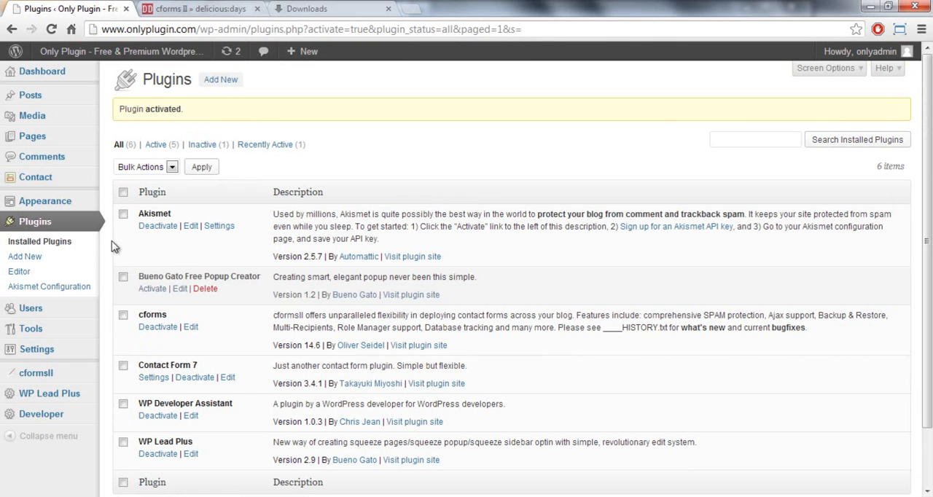
pyautogui.moveTo(125, 254)
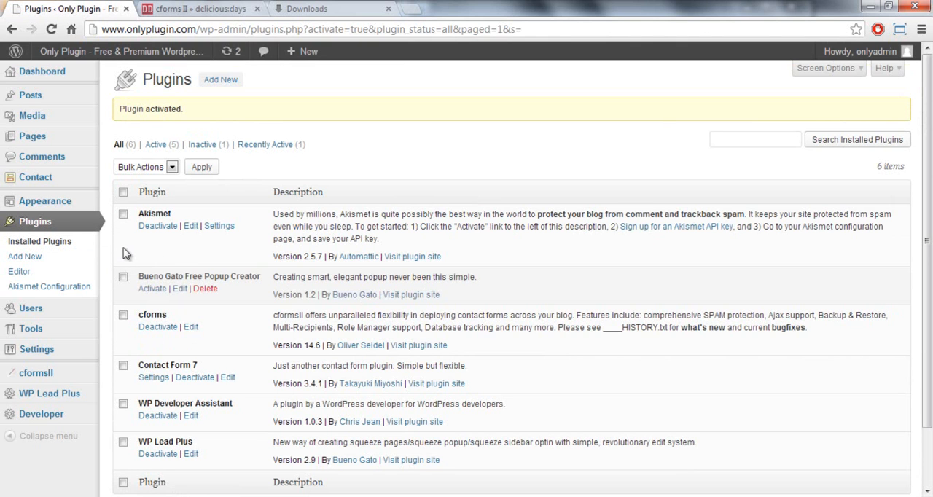
pyautogui.moveTo(122, 245)
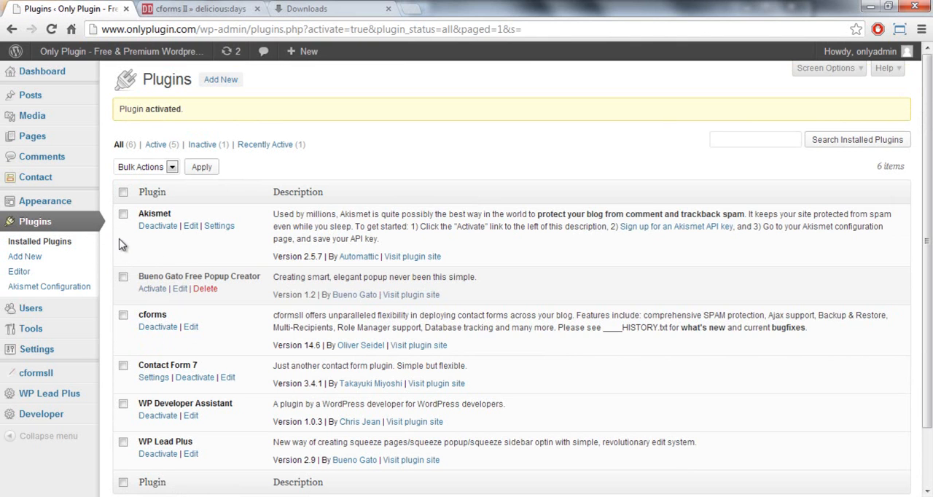
pyautogui.moveTo(35, 373)
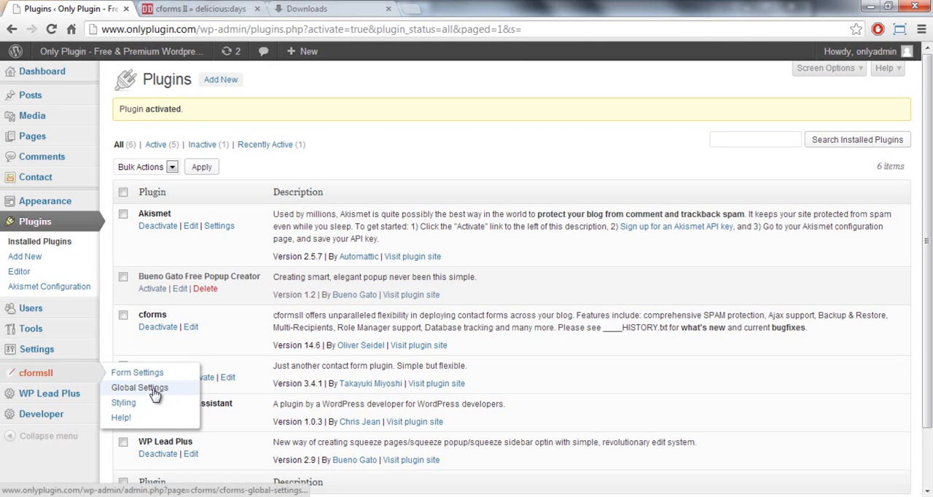
# Enable WP Editor Button support with the TinyMCE error fix and save the global settings.
pyautogui.click(140, 388)
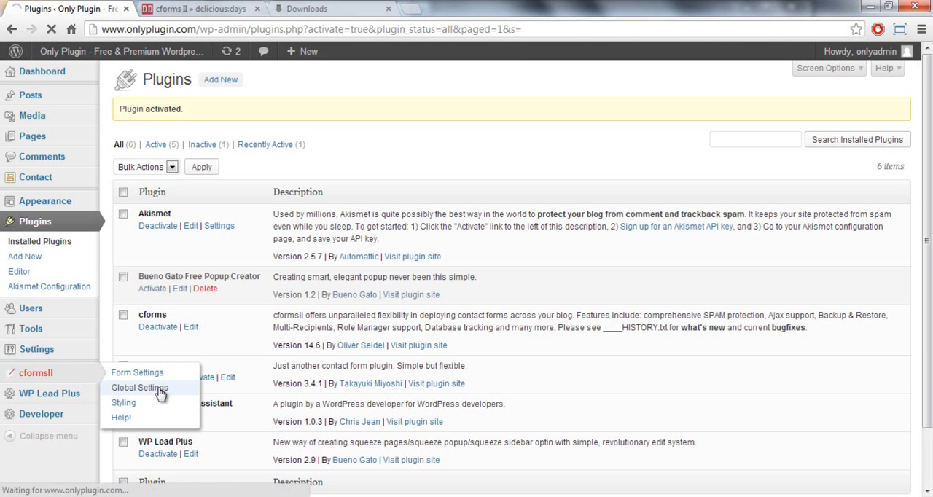
pyautogui.click(140, 388)
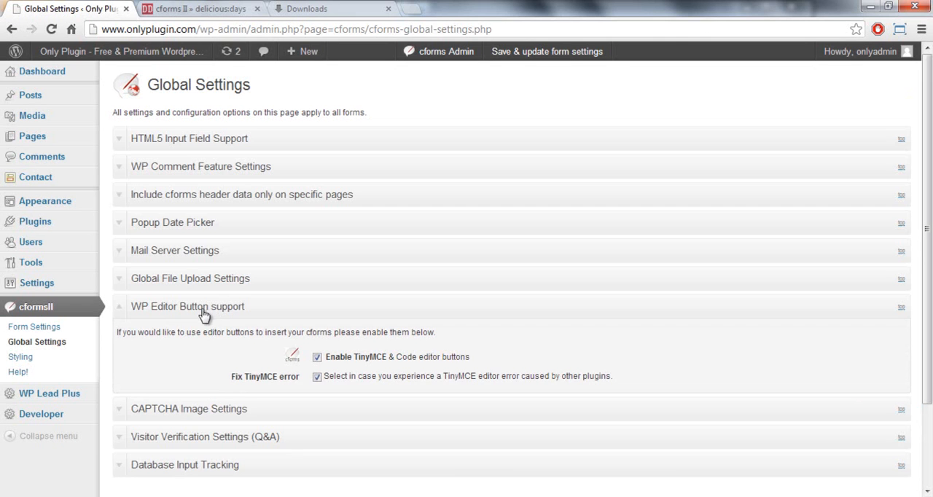
pyautogui.moveTo(188, 307)
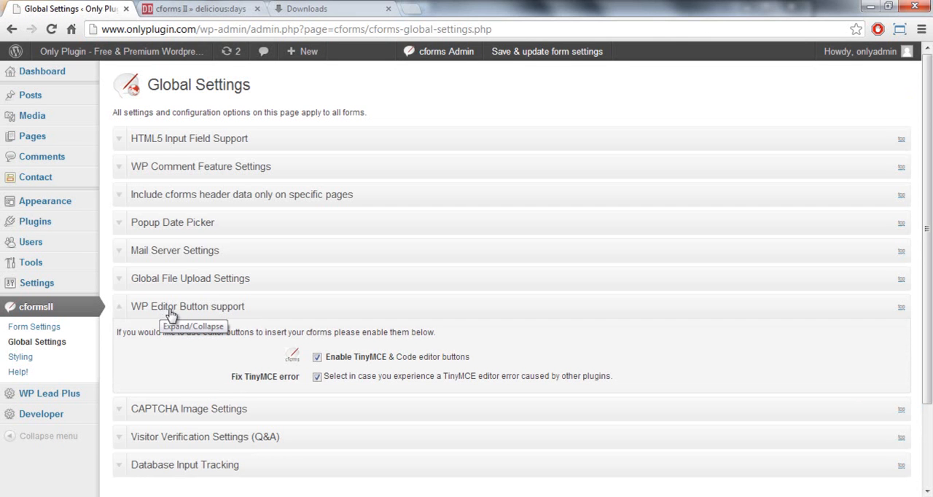
pyautogui.moveTo(284, 327)
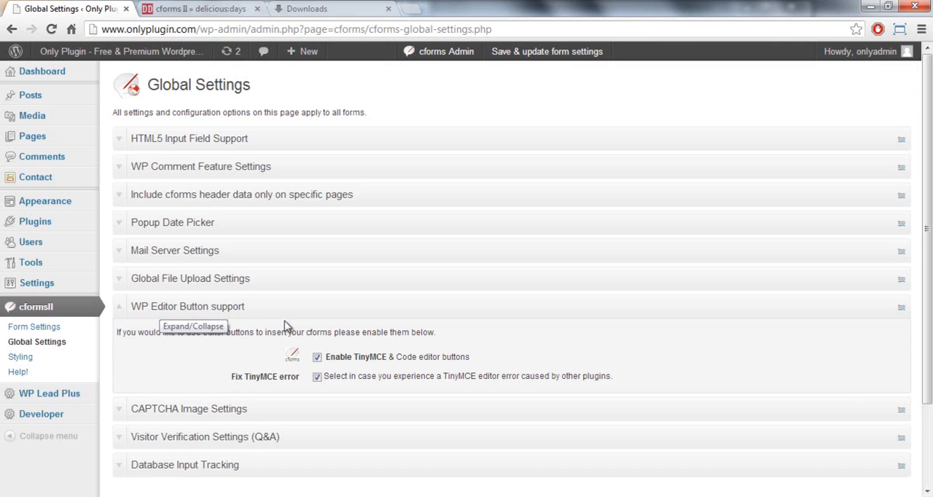
pyautogui.click(316, 377)
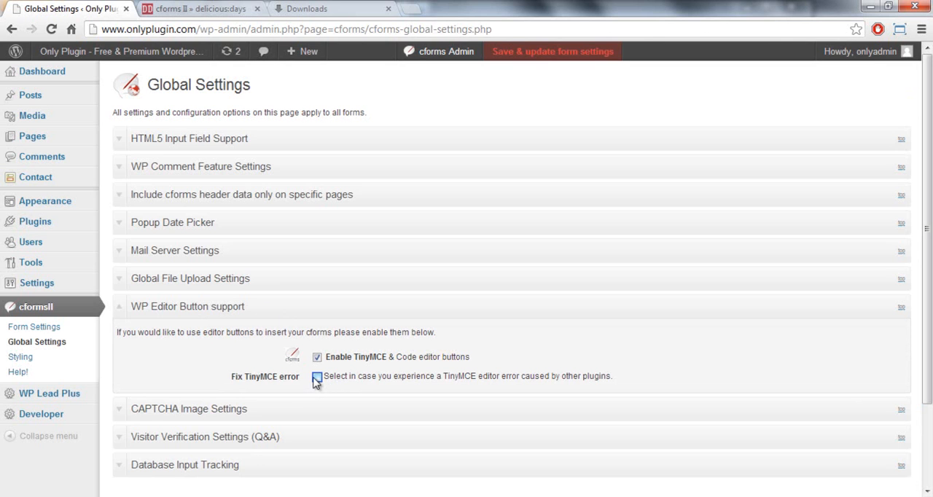
pyautogui.click(317, 376)
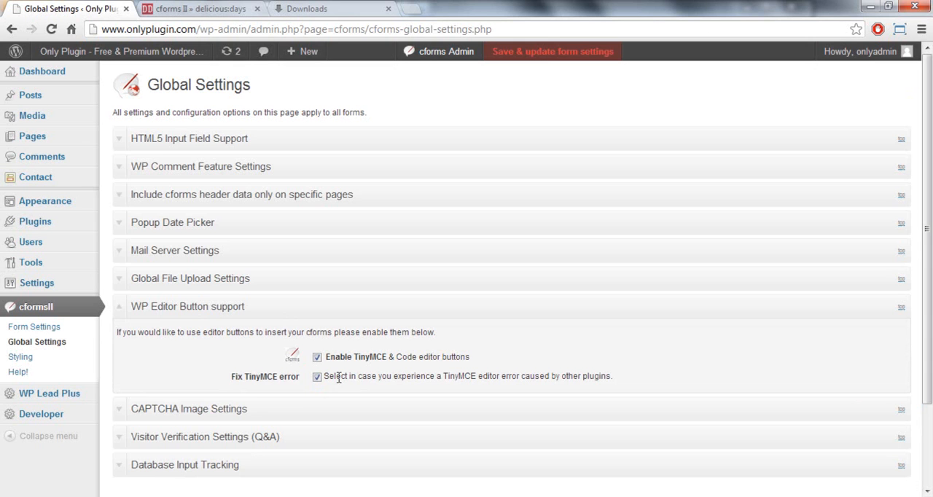
pyautogui.moveTo(553, 51)
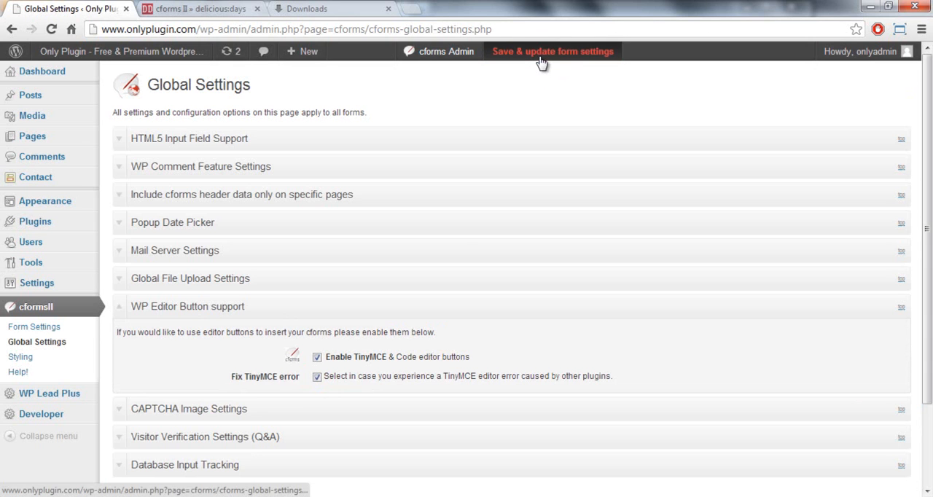
pyautogui.click(552, 51)
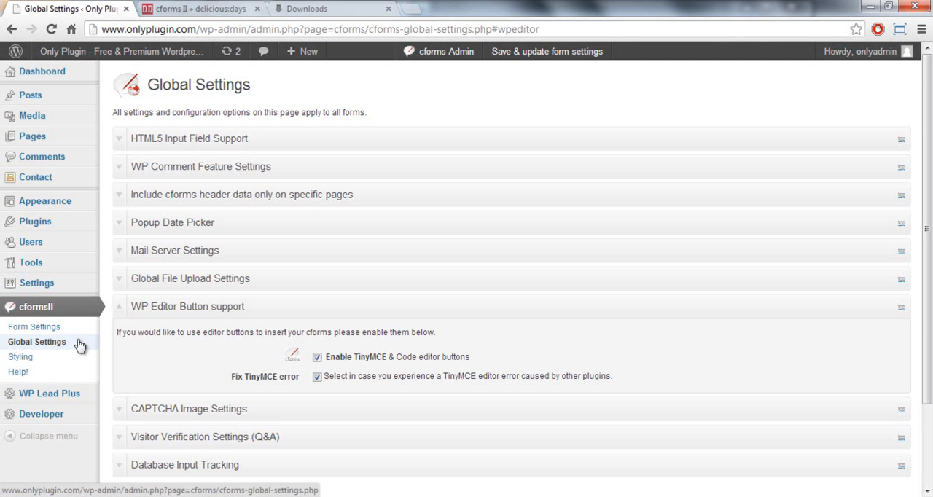
# Switch off 'Ajax enabled' in the default form's cforms Form Settings.
pyautogui.click(34, 327)
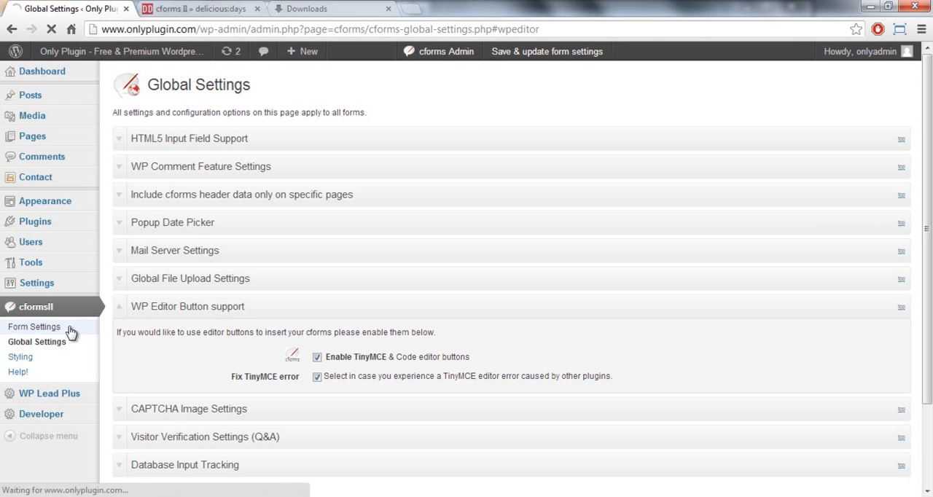
pyautogui.click(33, 326)
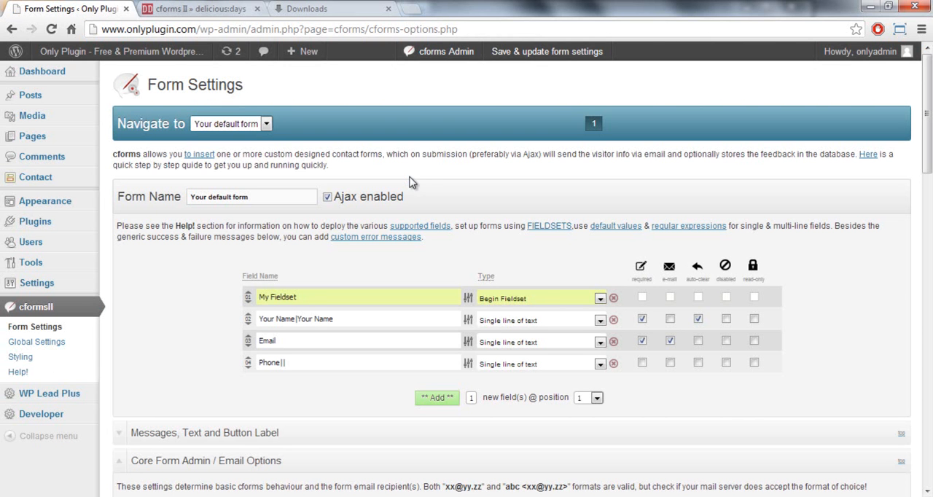
pyautogui.moveTo(327, 197)
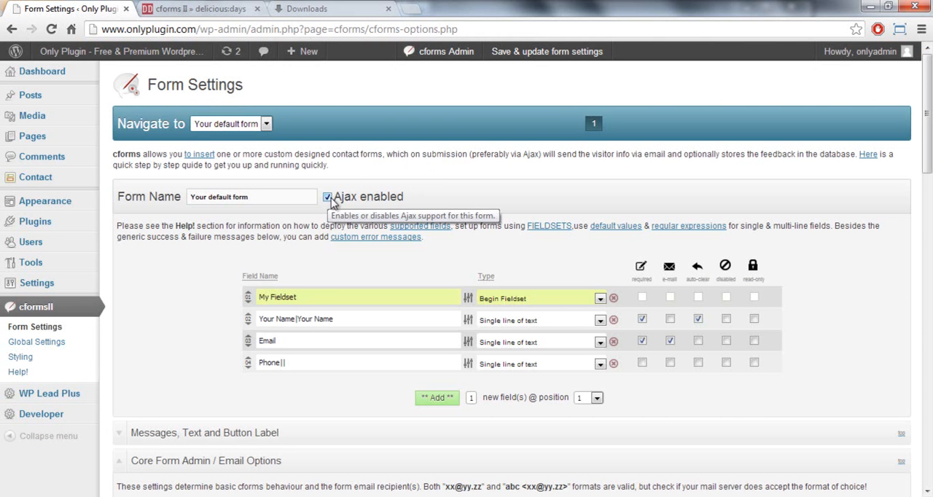
pyautogui.click(326, 197)
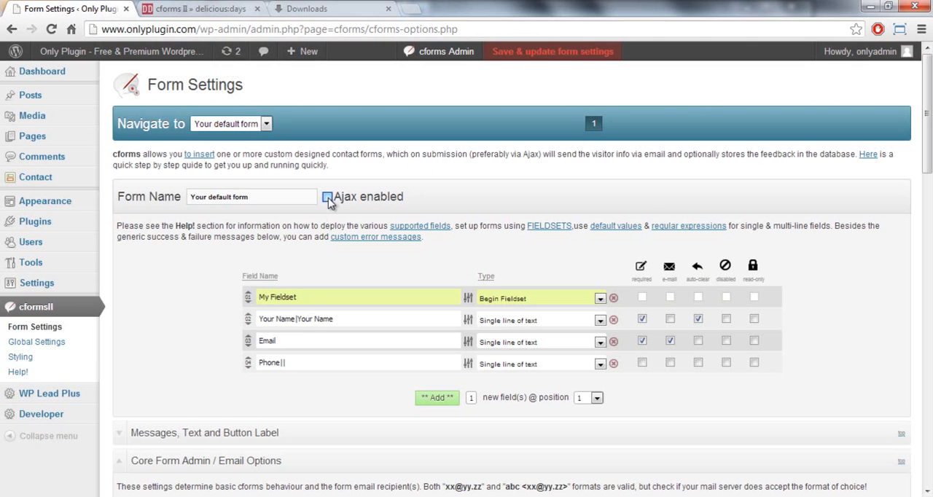
pyautogui.click(326, 197)
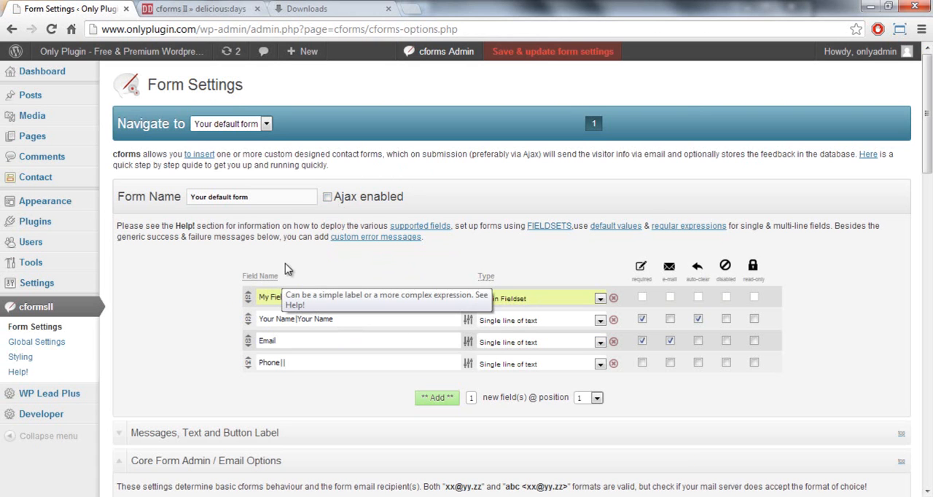
pyautogui.moveTo(333, 265)
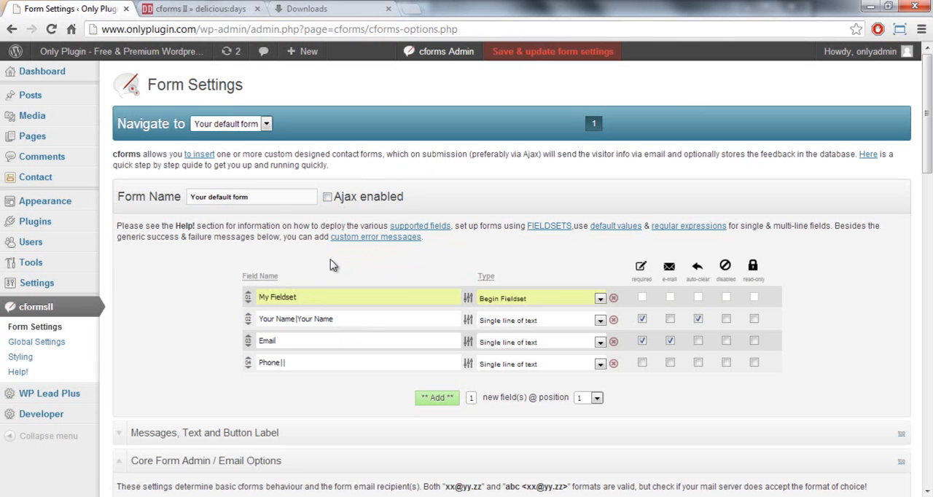
pyautogui.moveTo(344, 260)
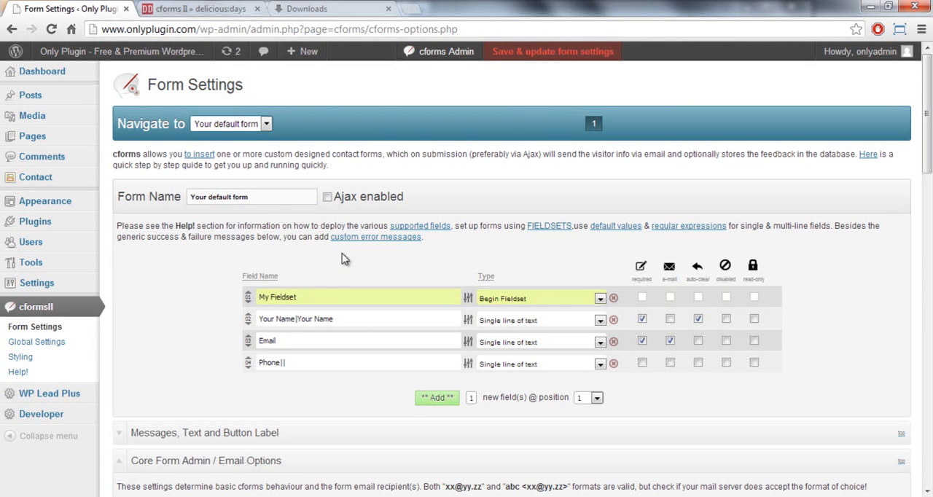
pyautogui.moveTo(353, 256)
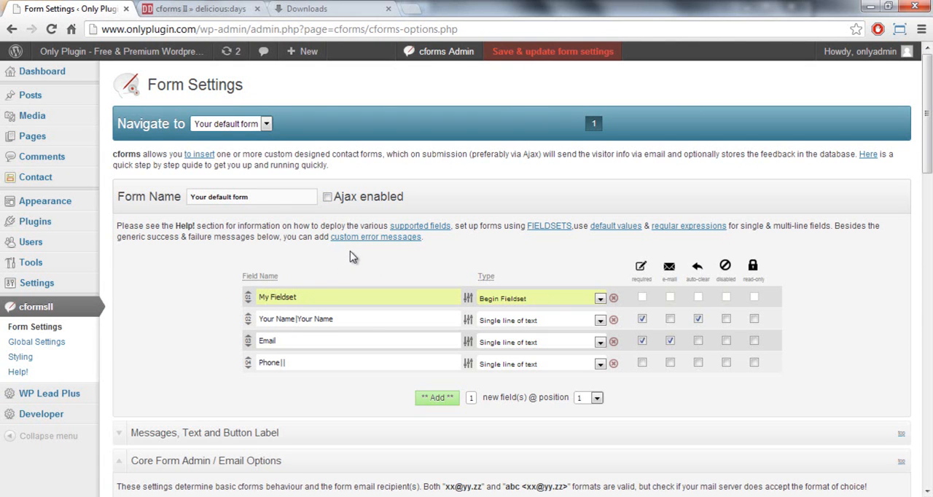
pyautogui.moveTo(230, 372)
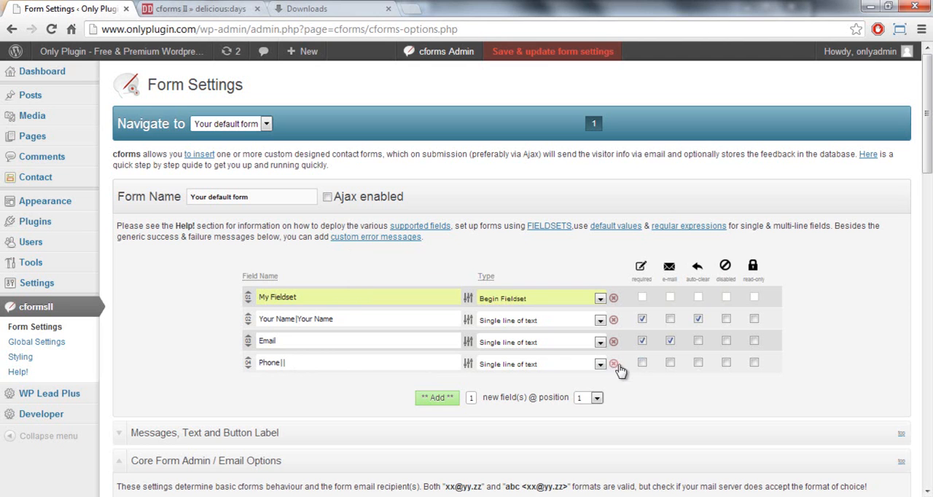
pyautogui.moveTo(612, 364)
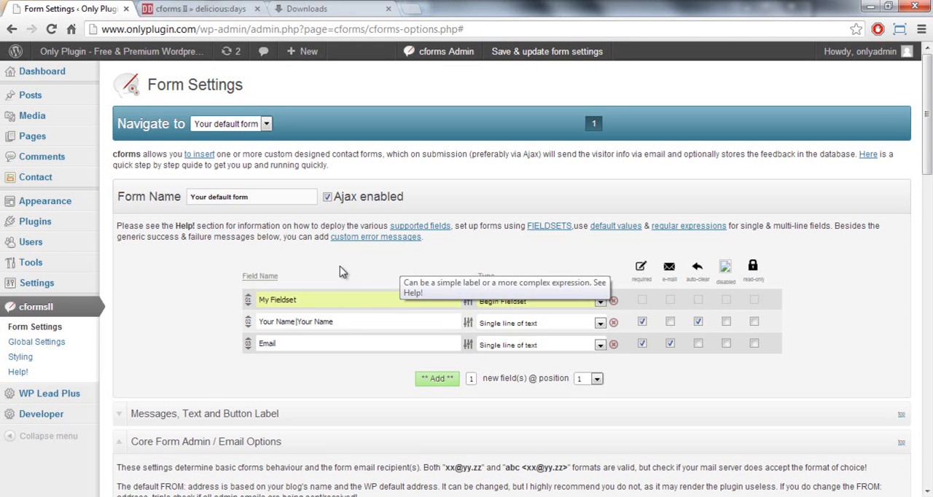
pyautogui.moveTo(210, 291)
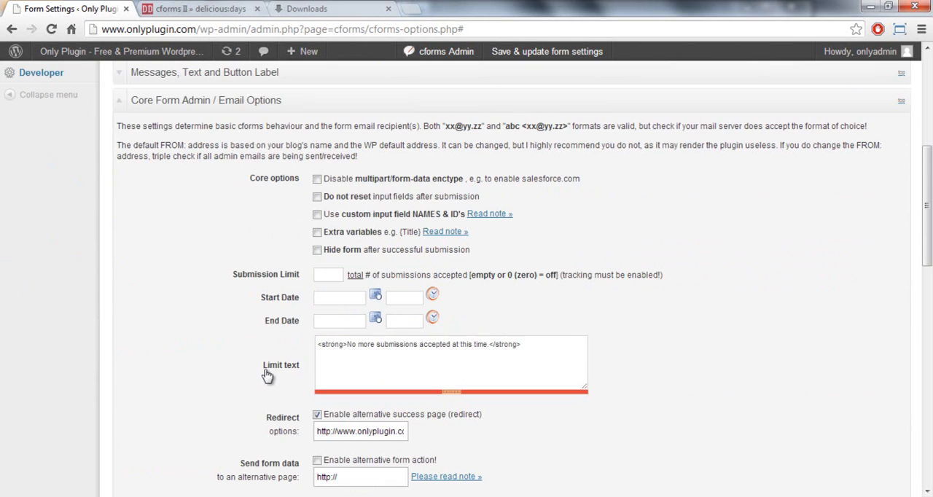
pyautogui.scroll(-3)
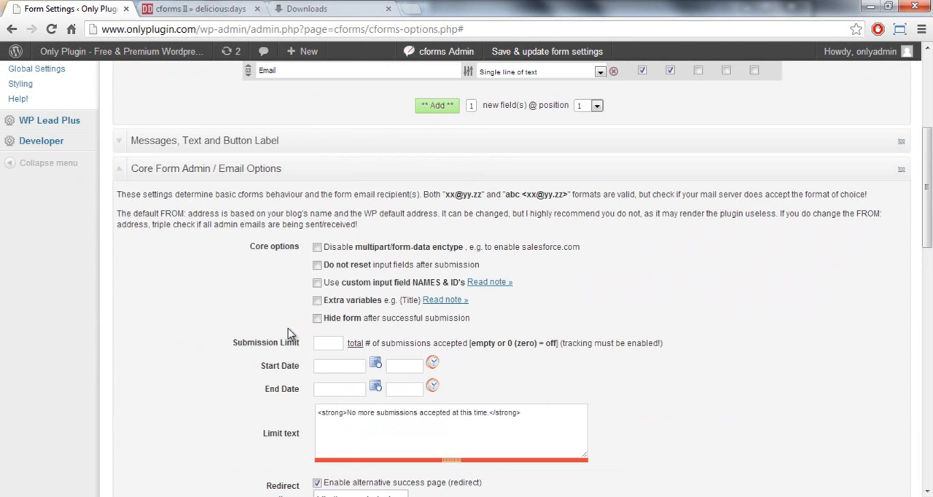
pyautogui.moveTo(226, 312)
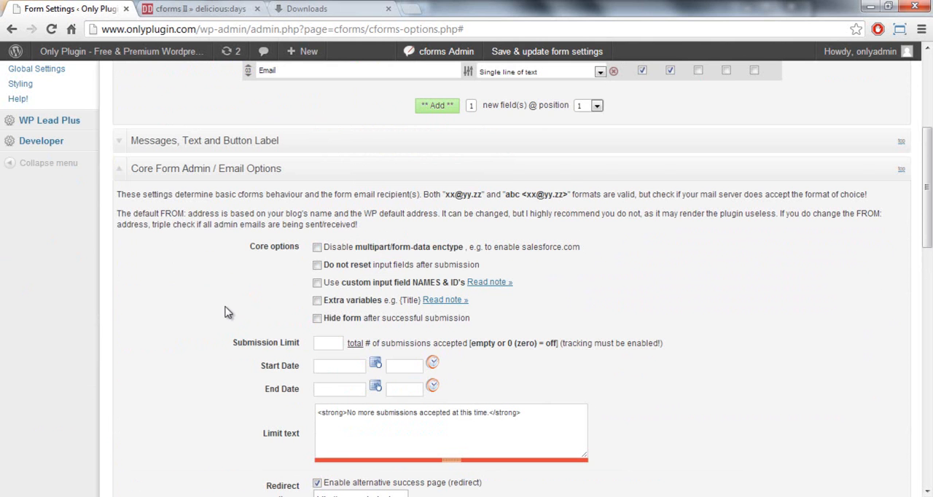
pyautogui.scroll(-3)
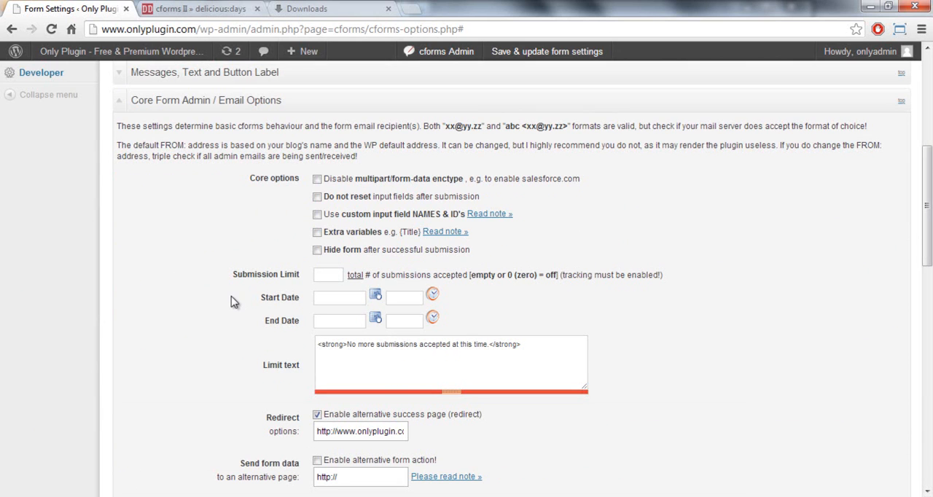
pyautogui.moveTo(286, 297)
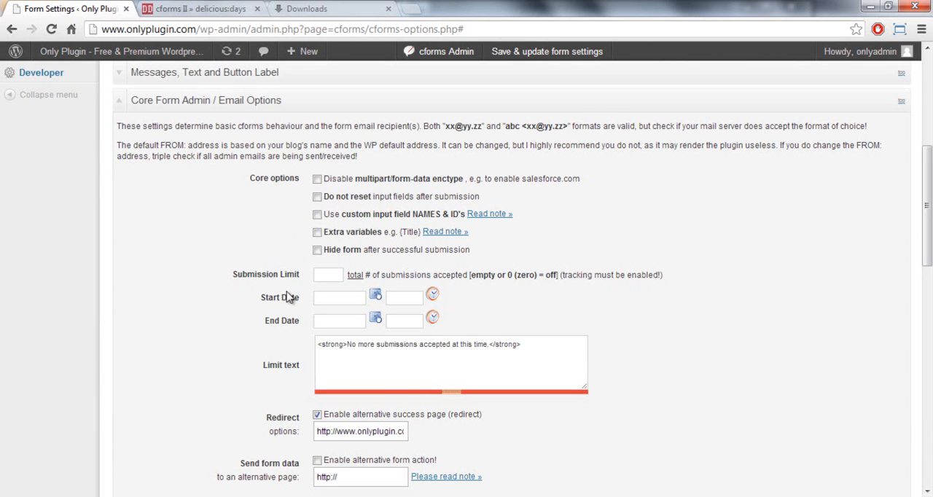
pyautogui.moveTo(224, 337)
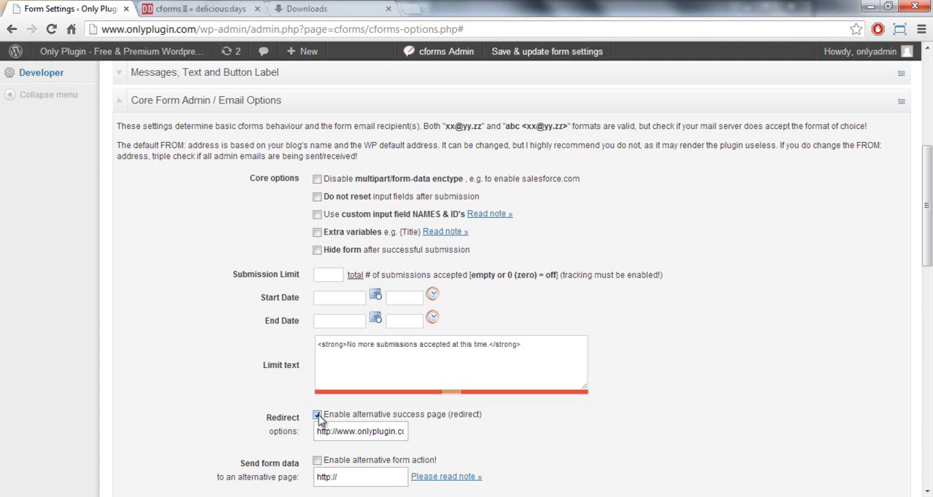
pyautogui.click(318, 414)
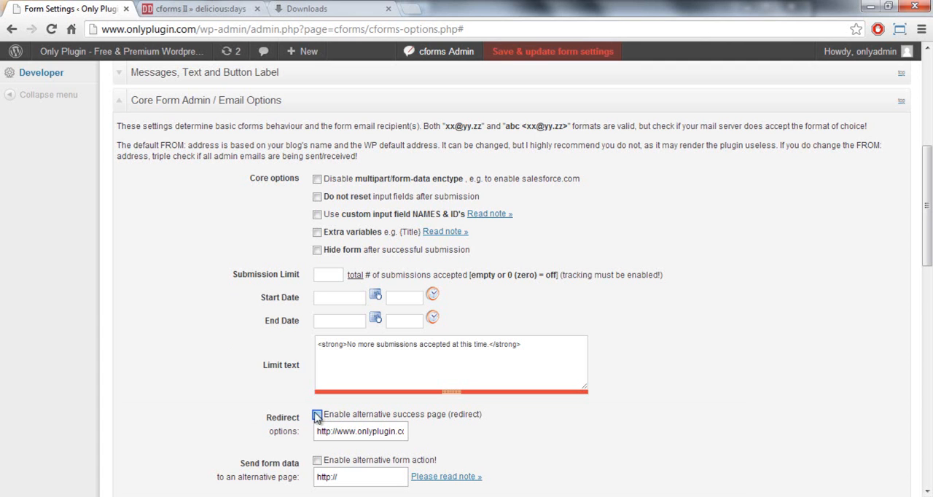
pyautogui.click(318, 414)
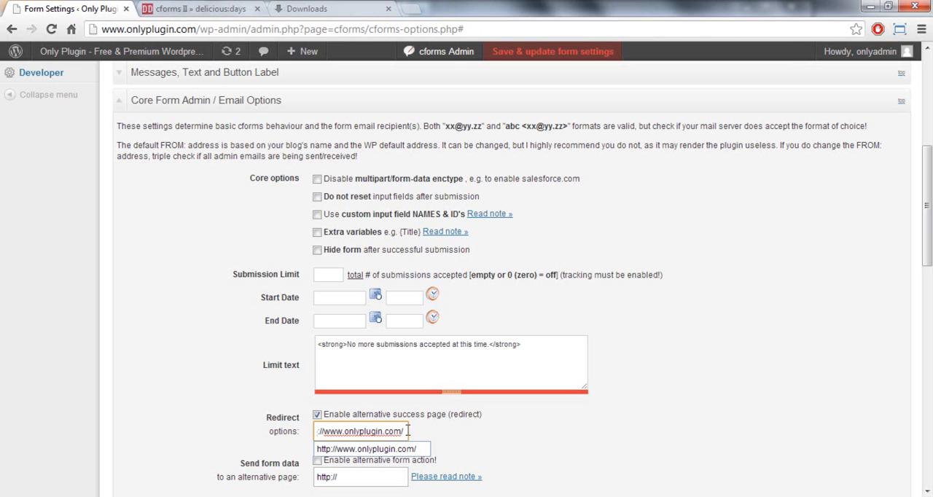
pyautogui.tripleClick(361, 432)
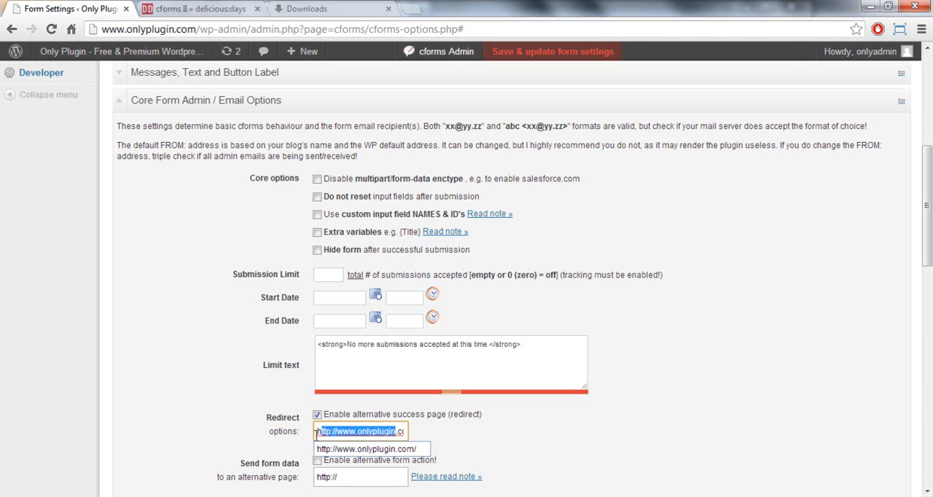
pyautogui.click(370, 431)
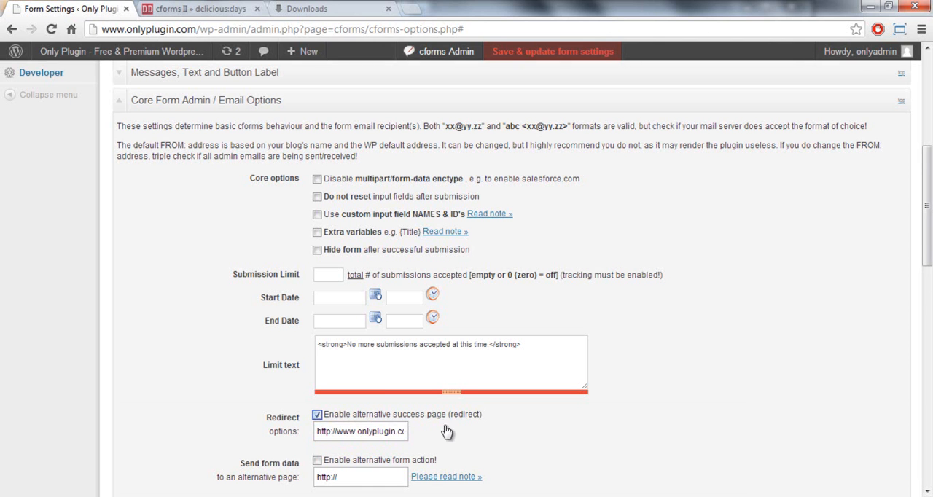
# Check the admin email address under Admin Email Message Options and save the form settings.
pyautogui.scroll(-3)
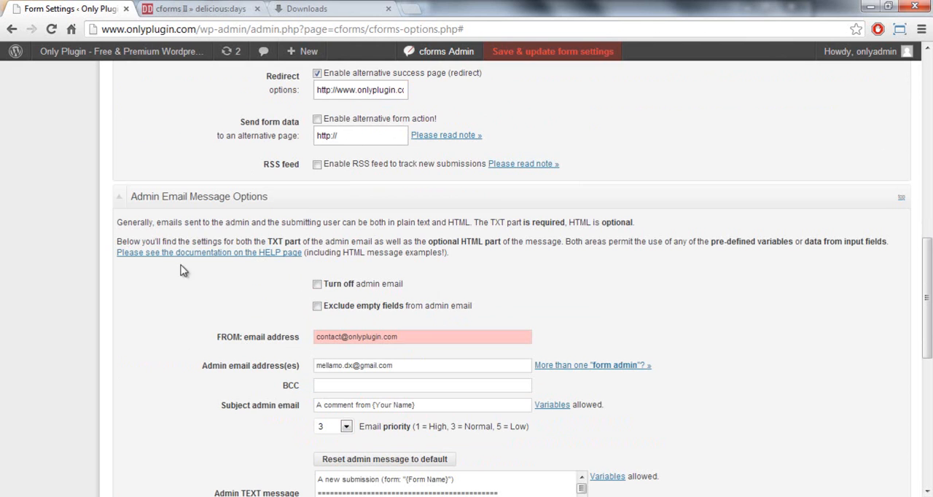
pyautogui.moveTo(183, 231)
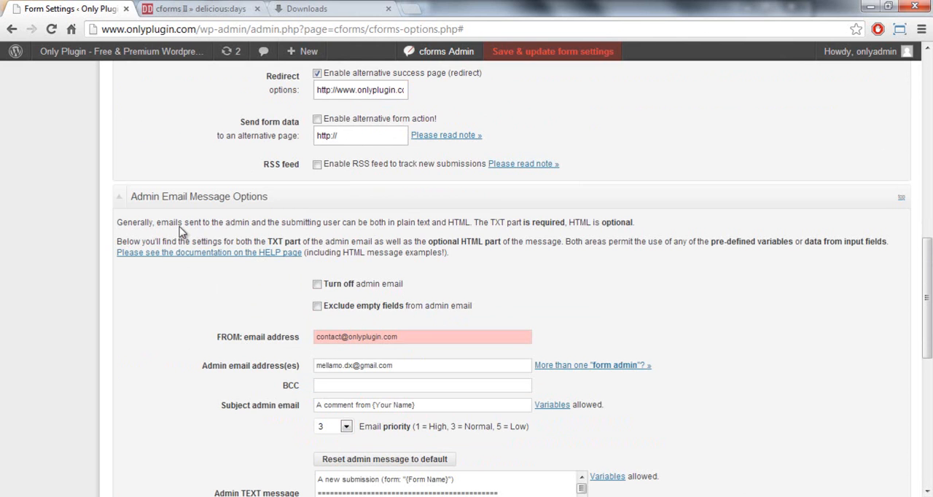
pyautogui.moveTo(285, 329)
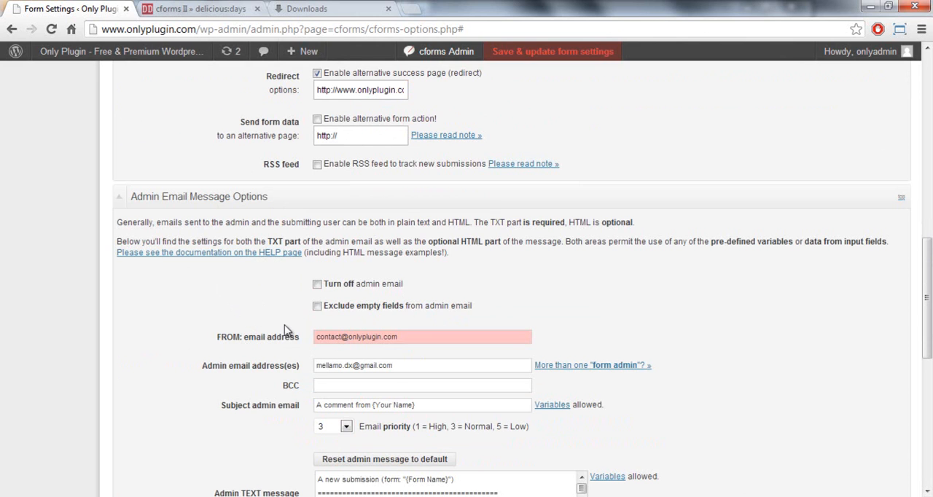
pyautogui.click(422, 364)
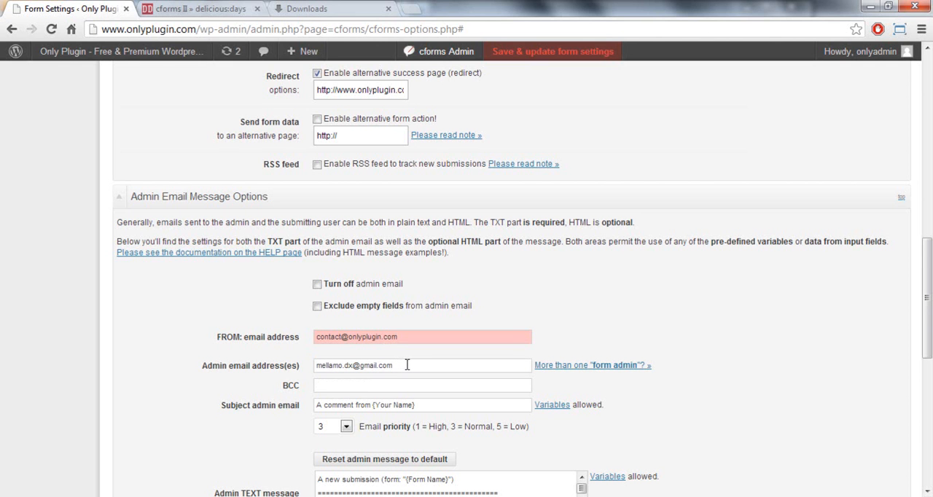
pyautogui.scroll(-3)
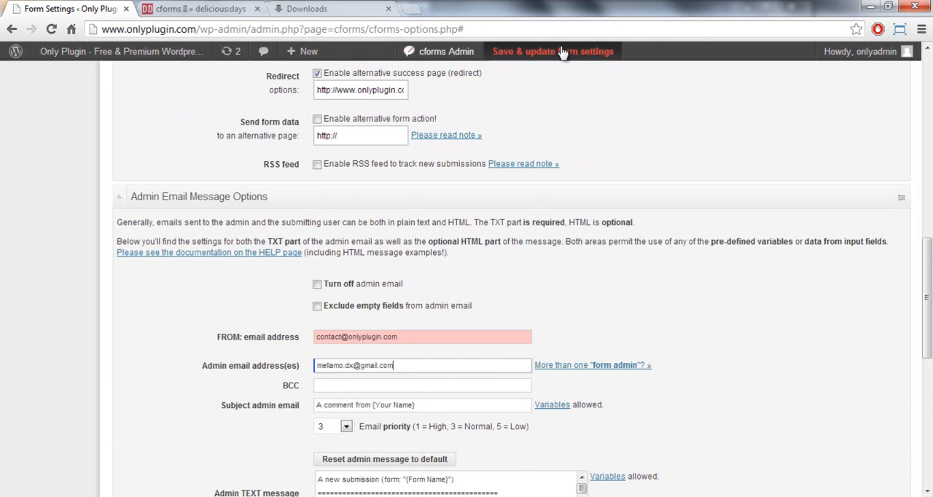
pyautogui.click(553, 51)
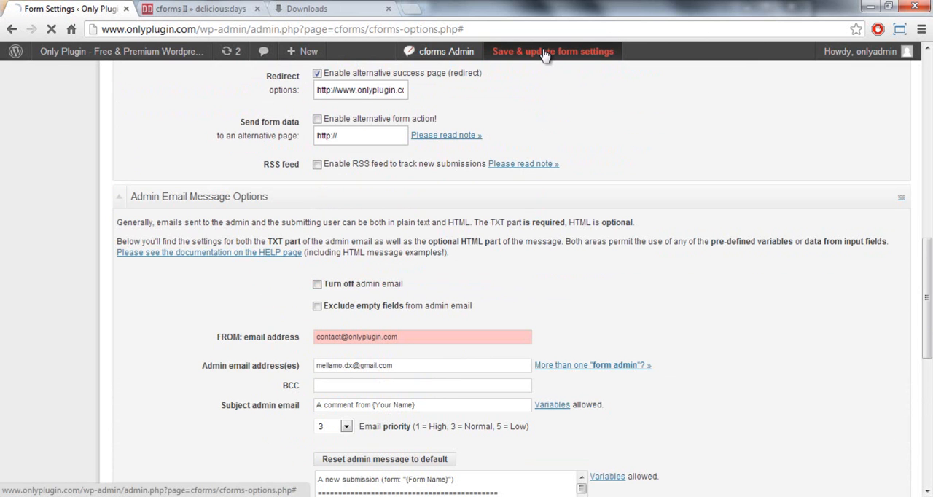
pyautogui.click(553, 51)
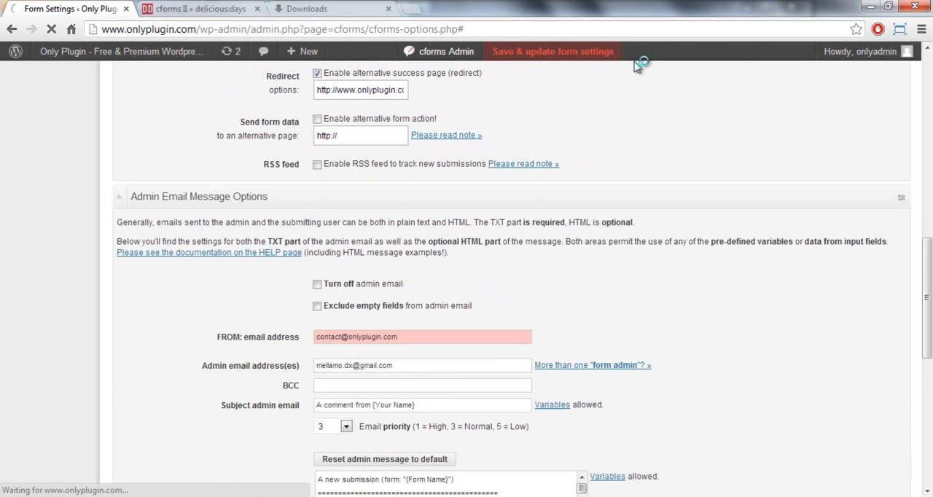
pyautogui.click(552, 51)
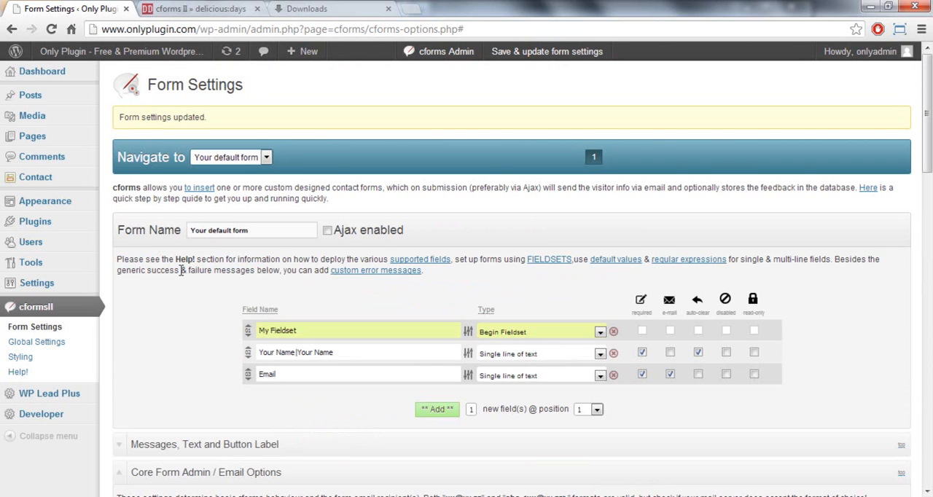
pyautogui.moveTo(163, 260)
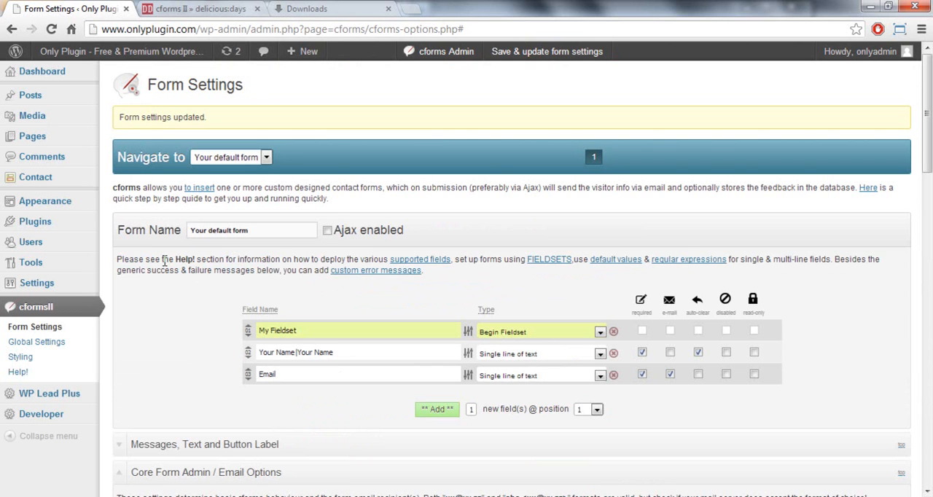
pyautogui.moveTo(163, 259)
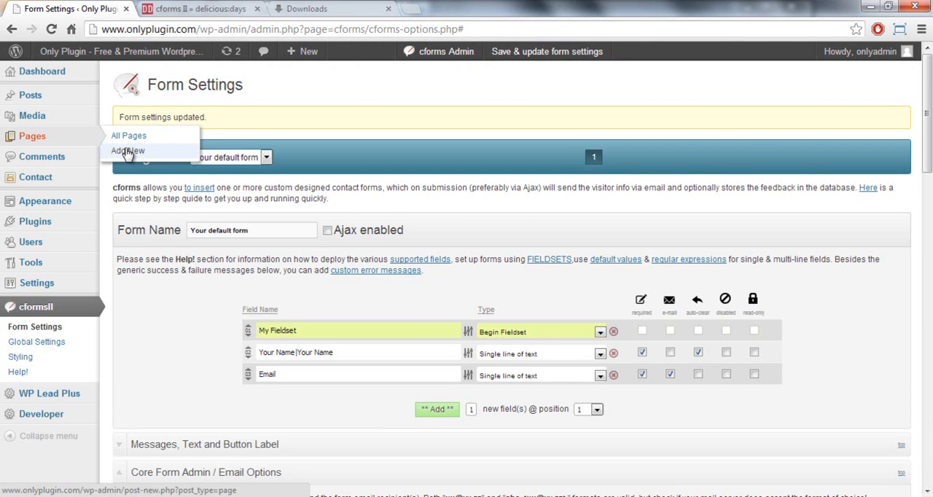
# Create a new page and title it 'My Contact Page'.
pyautogui.click(127, 150)
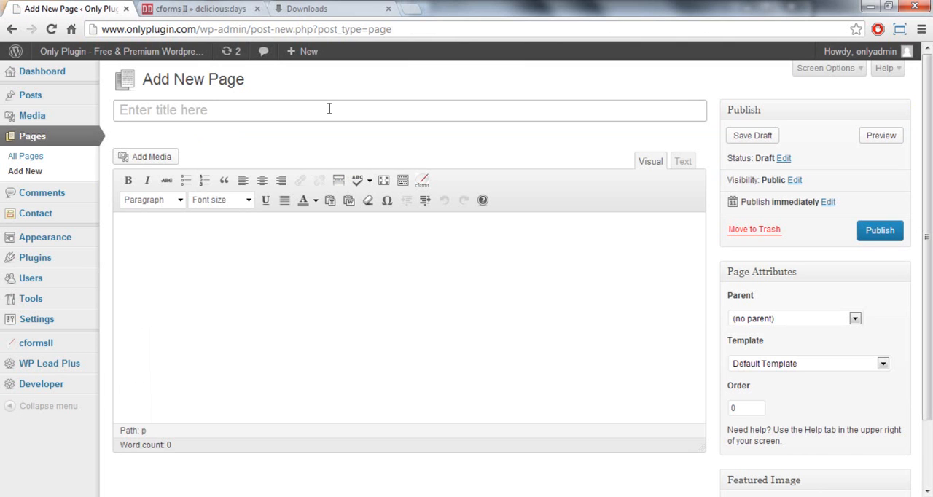
pyautogui.write('My')
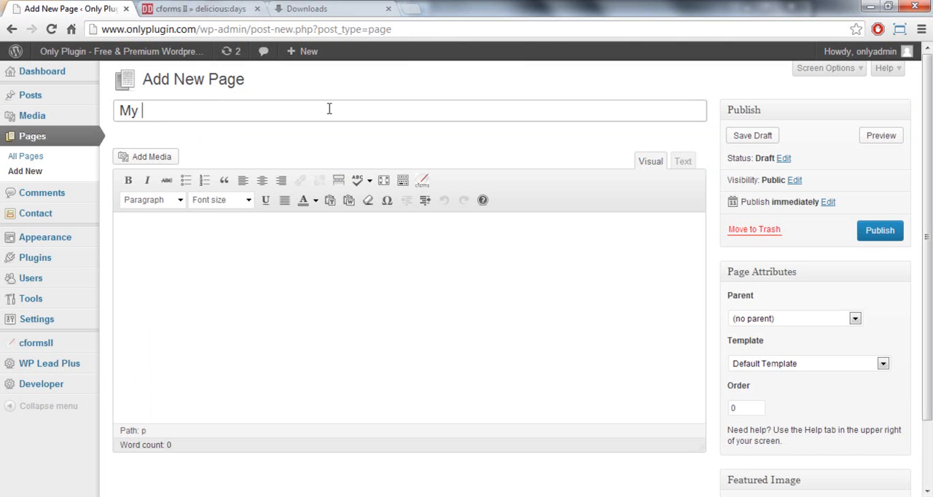
pyautogui.write('Conta')
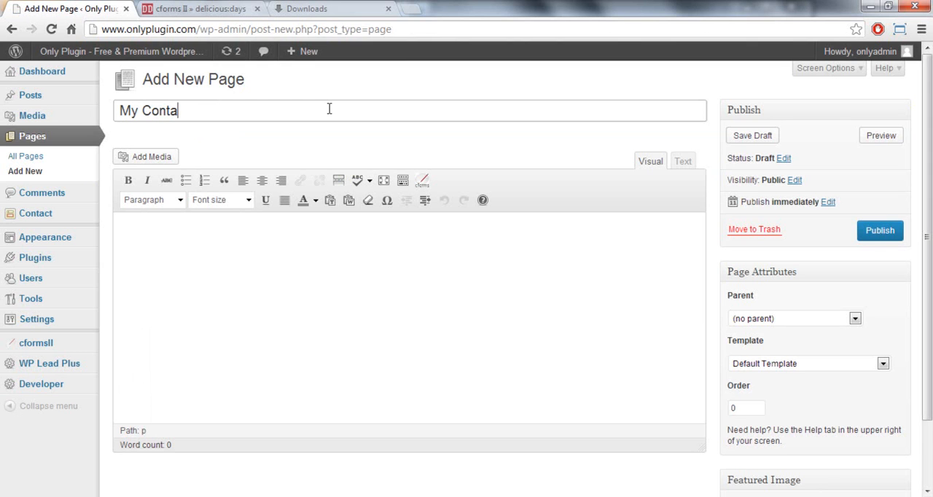
pyautogui.write('ct P')
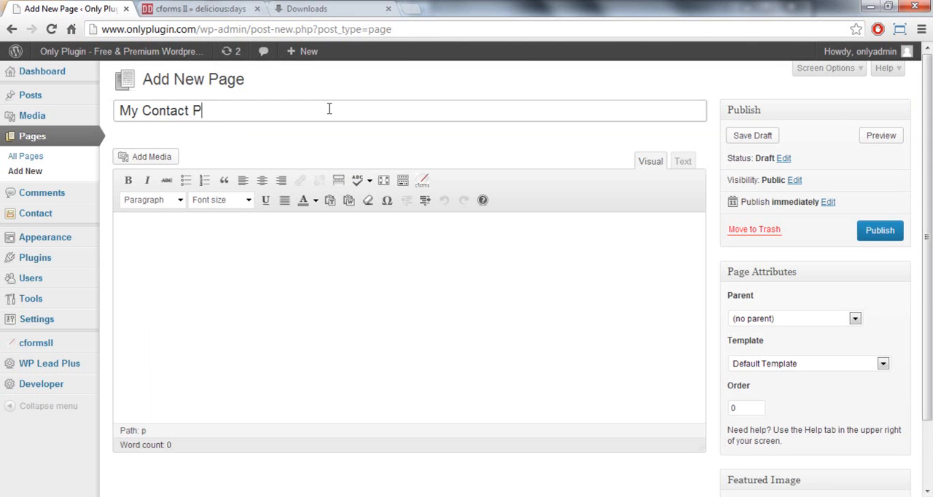
pyautogui.write('age')
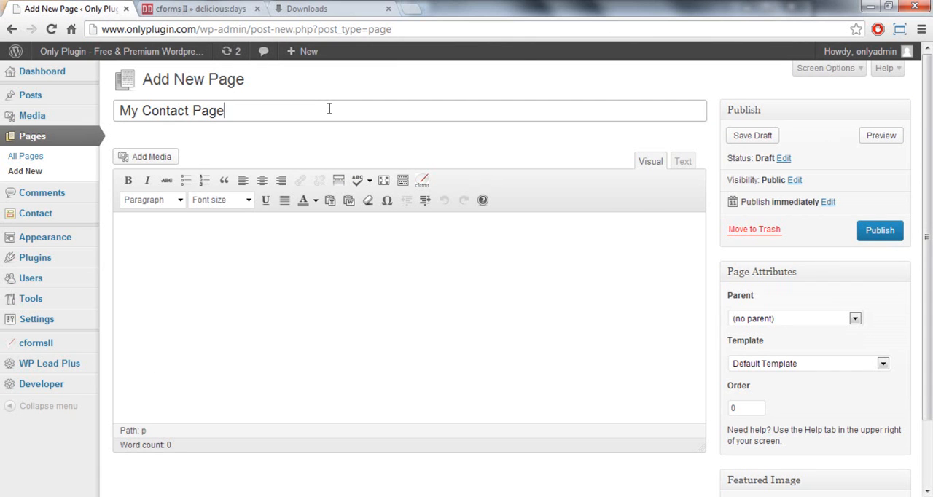
pyautogui.moveTo(421, 198)
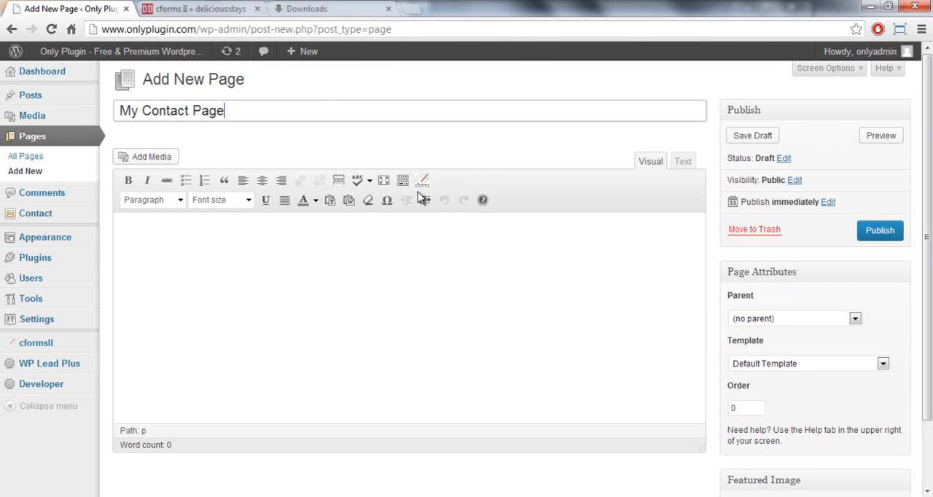
pyautogui.moveTo(422, 181)
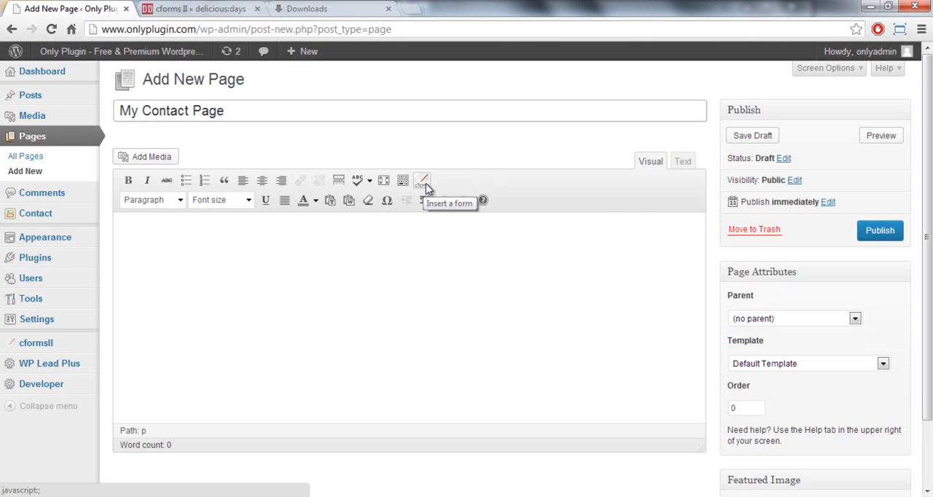
# Insert 'Your default form' into the page body, publish it and view the live page.
pyautogui.click(423, 181)
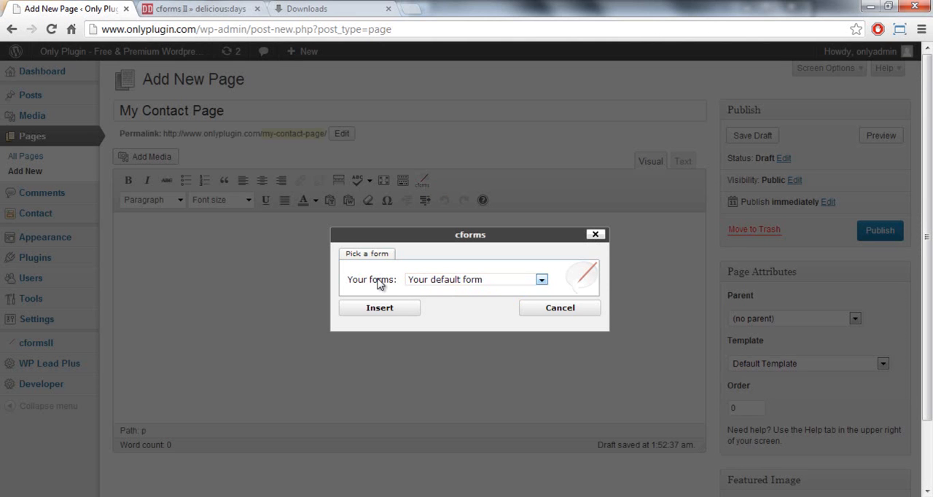
pyautogui.click(379, 307)
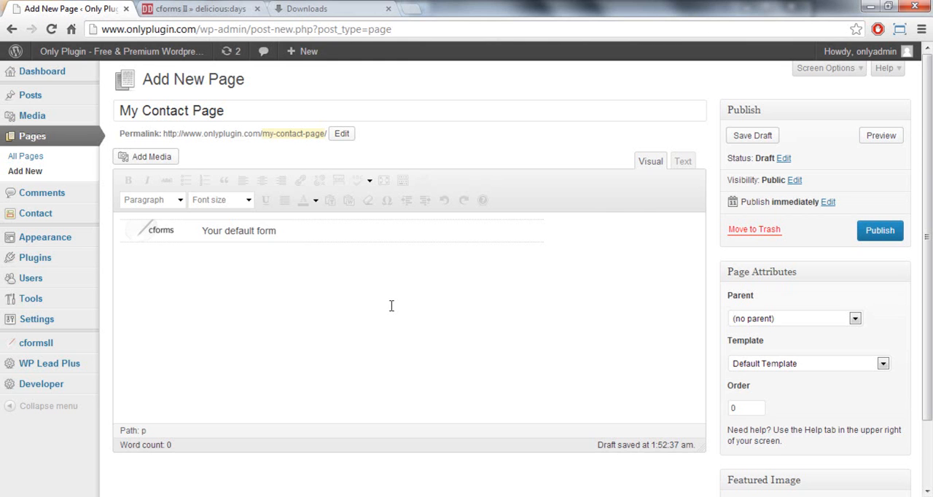
pyautogui.click(881, 231)
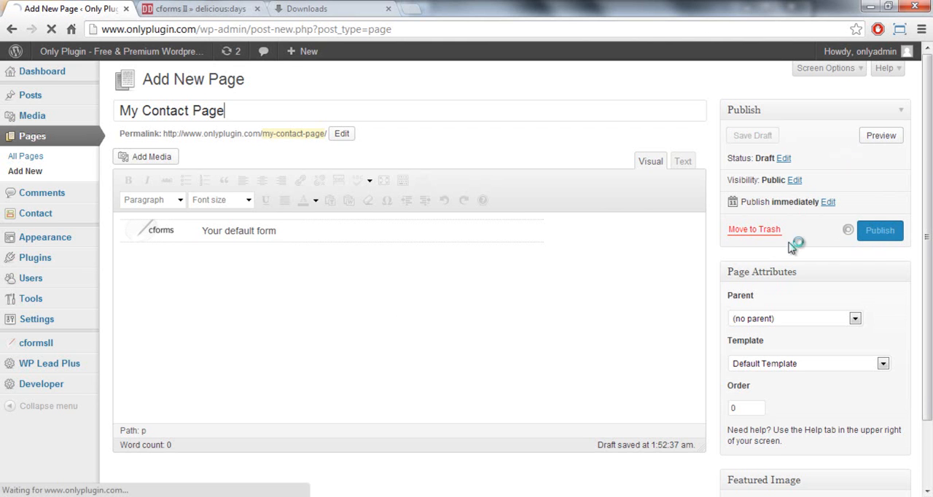
pyautogui.click(880, 231)
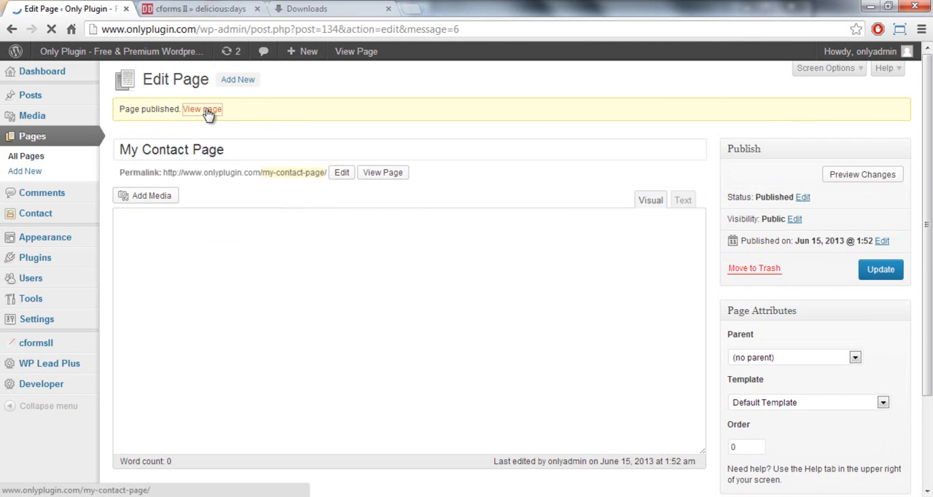
pyautogui.click(201, 108)
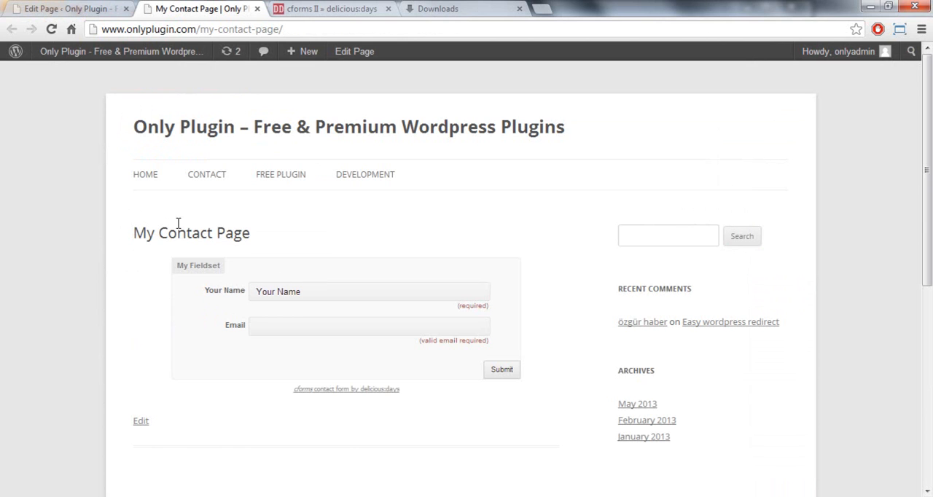
pyautogui.moveTo(262, 236)
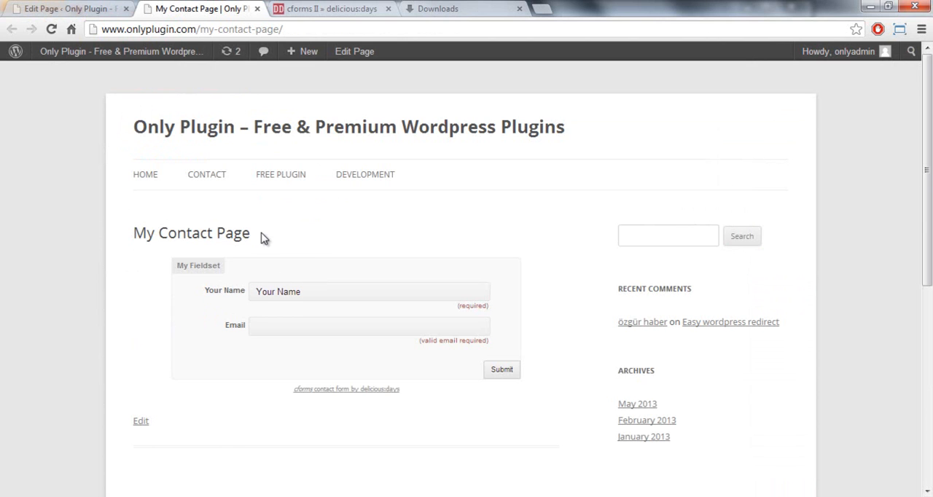
# Inspect the live contact form's markup in Chrome's developer tools.
pyautogui.click(370, 292)
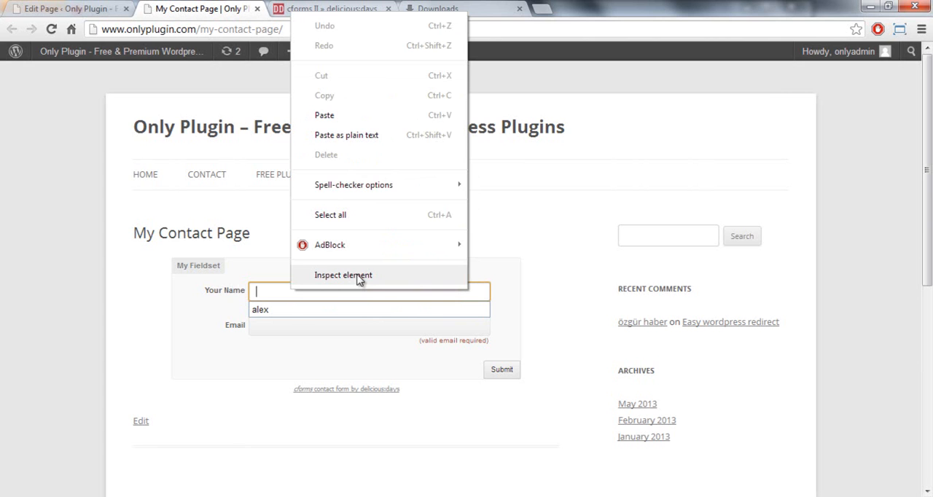
pyautogui.click(342, 274)
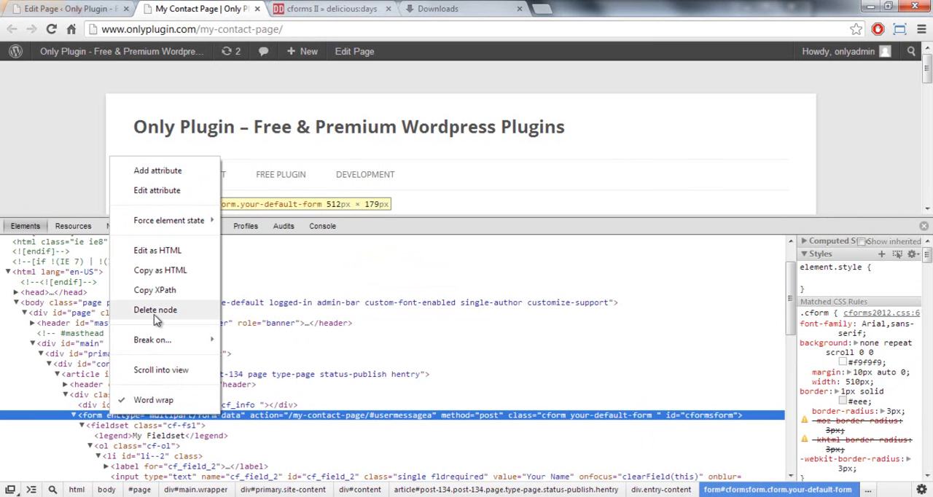
pyautogui.moveTo(160, 271)
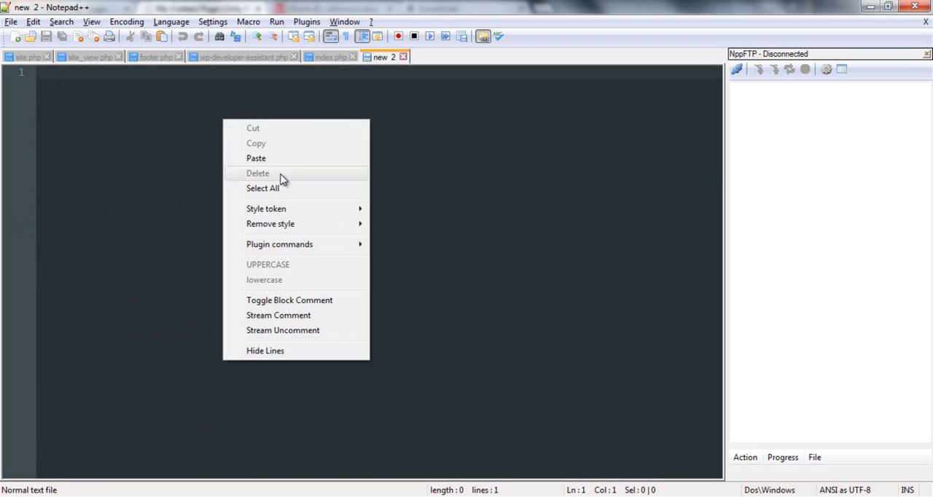
# Paste the form HTML into the empty document and select the action address in line 1.
pyautogui.click(256, 157)
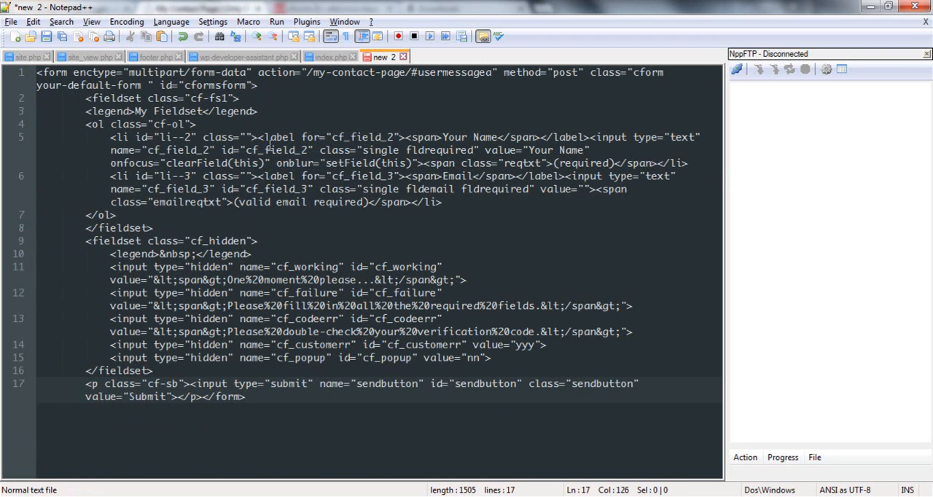
pyautogui.click(256, 85)
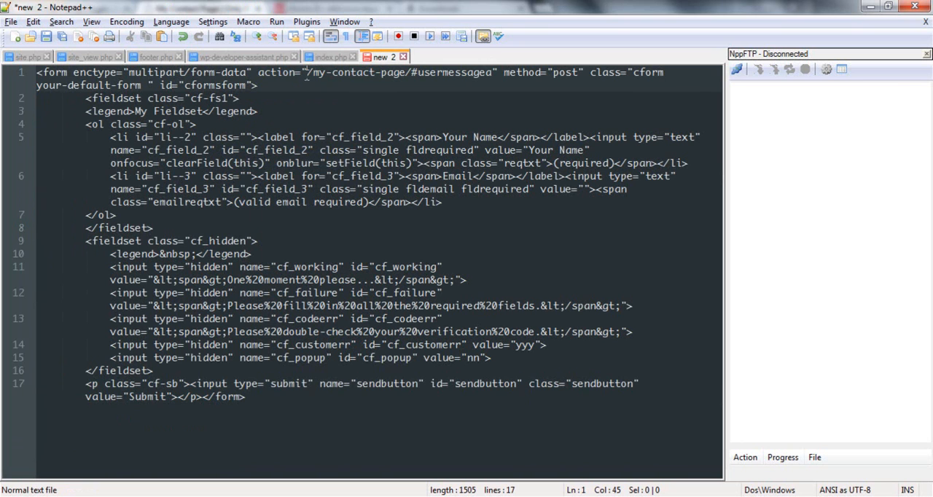
pyautogui.moveTo(306, 73); pyautogui.dragTo(493, 73)
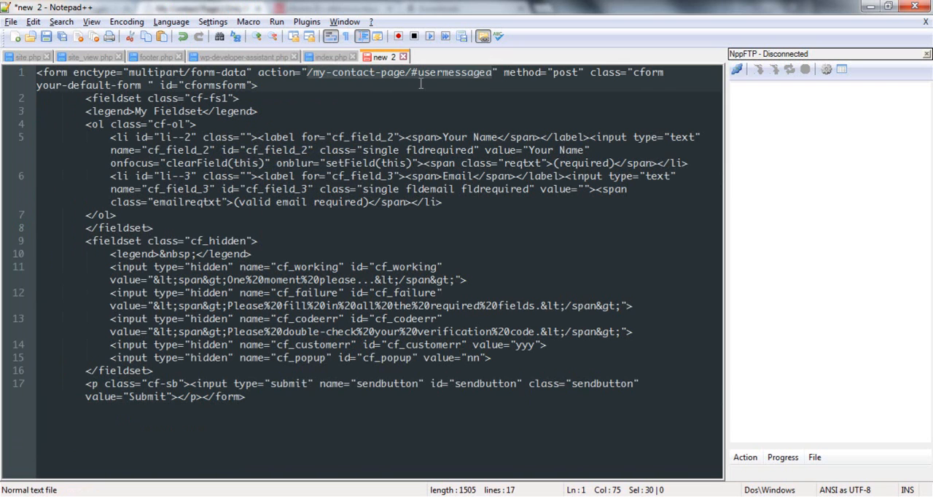
pyautogui.click(494, 73)
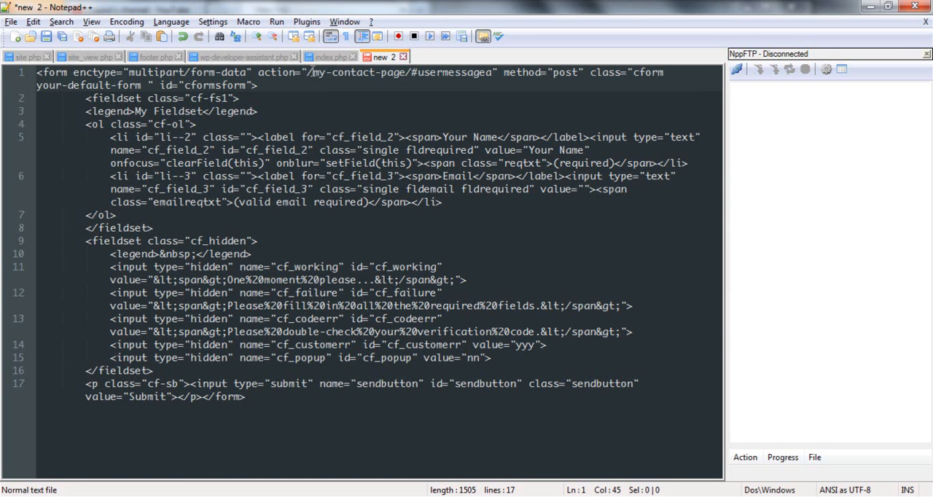
pyautogui.moveTo(309, 73)
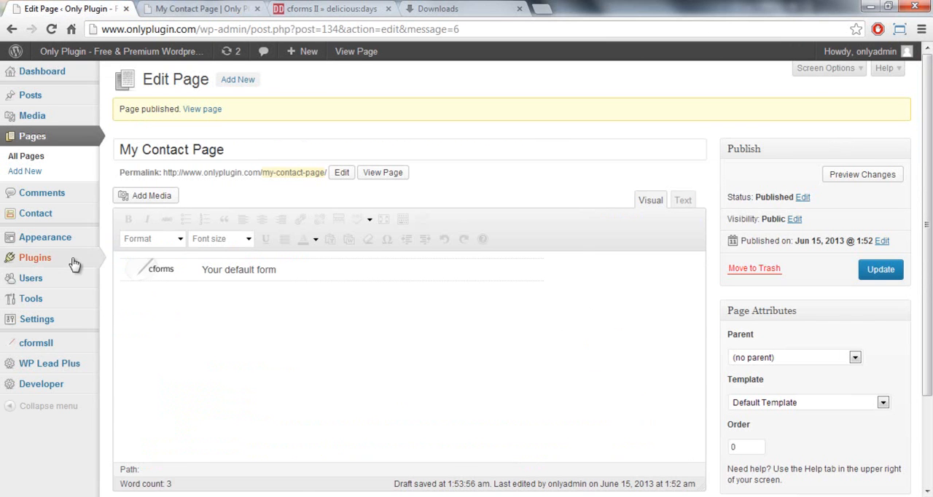
pyautogui.moveTo(50, 363)
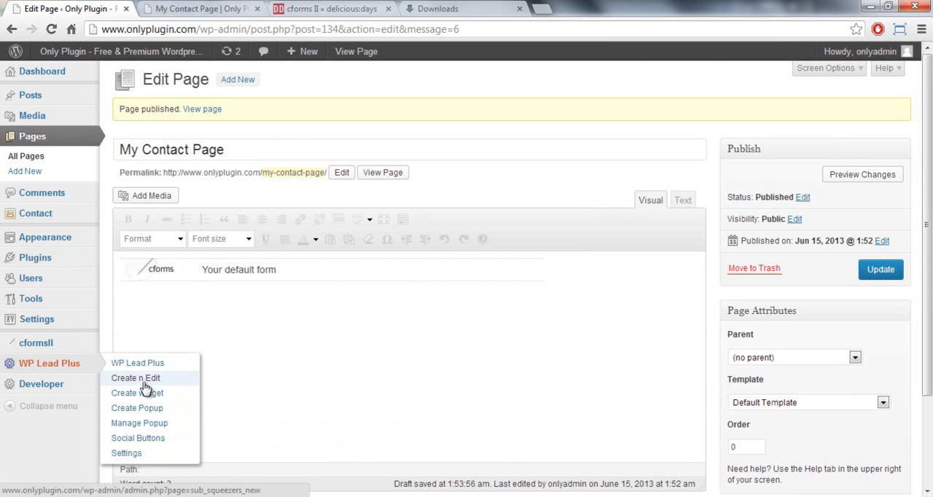
# Start a new WP Lead Plus page in Create n Edit and show the no-video templates.
pyautogui.click(134, 377)
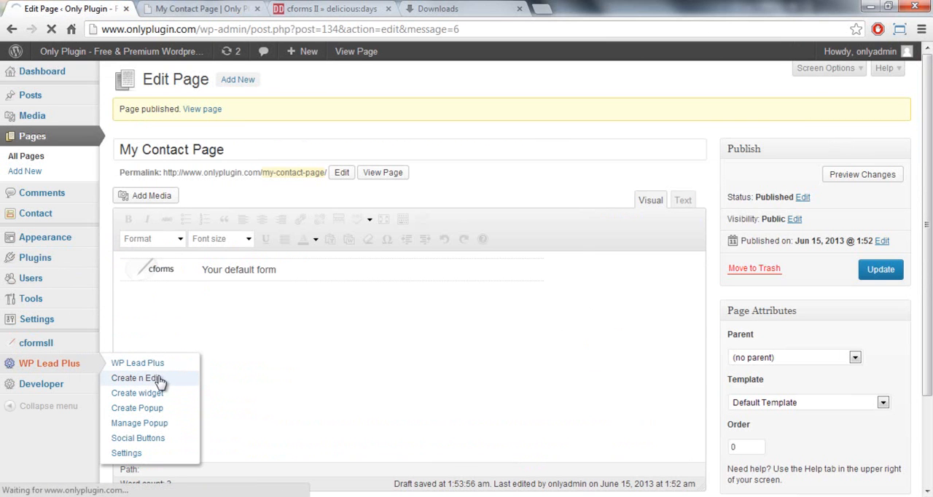
pyautogui.click(136, 378)
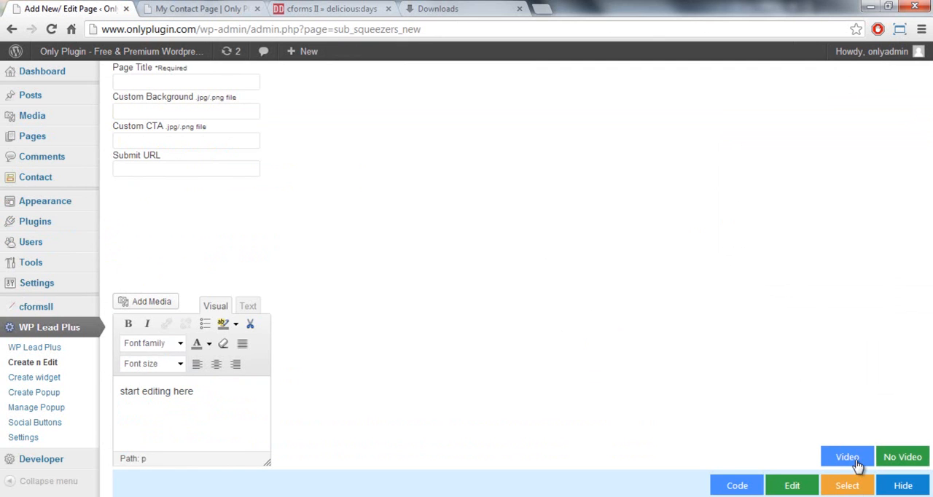
pyautogui.click(847, 456)
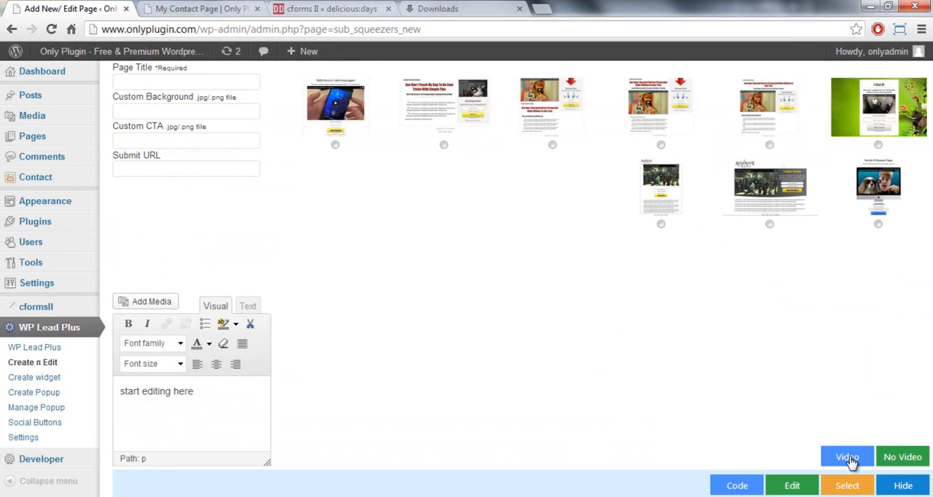
pyautogui.click(902, 458)
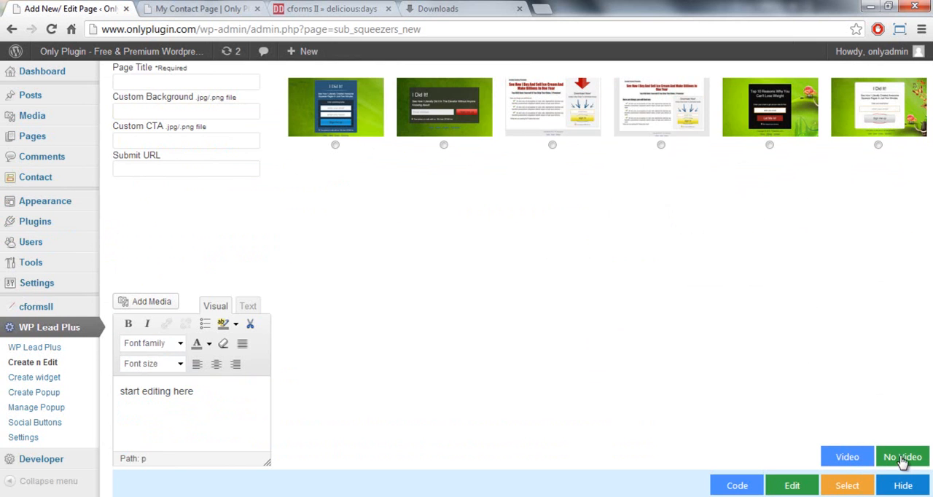
pyautogui.moveTo(758, 161)
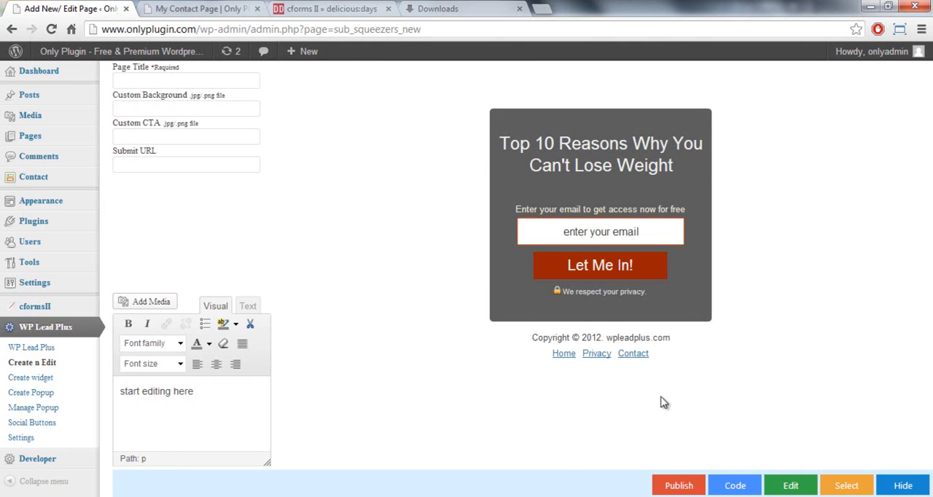
pyautogui.moveTo(791, 485)
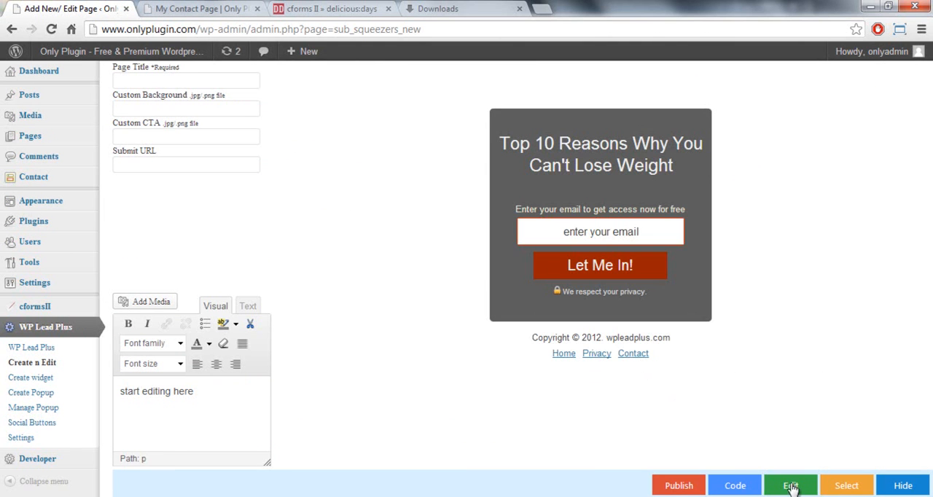
# Recolor the template's content box blue and reveal the autoresponder code area.
pyautogui.click(790, 485)
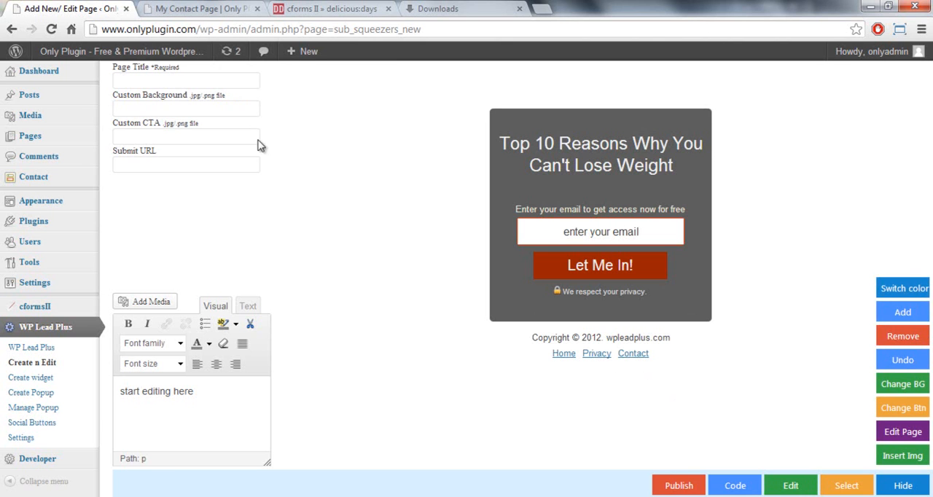
pyautogui.click(902, 289)
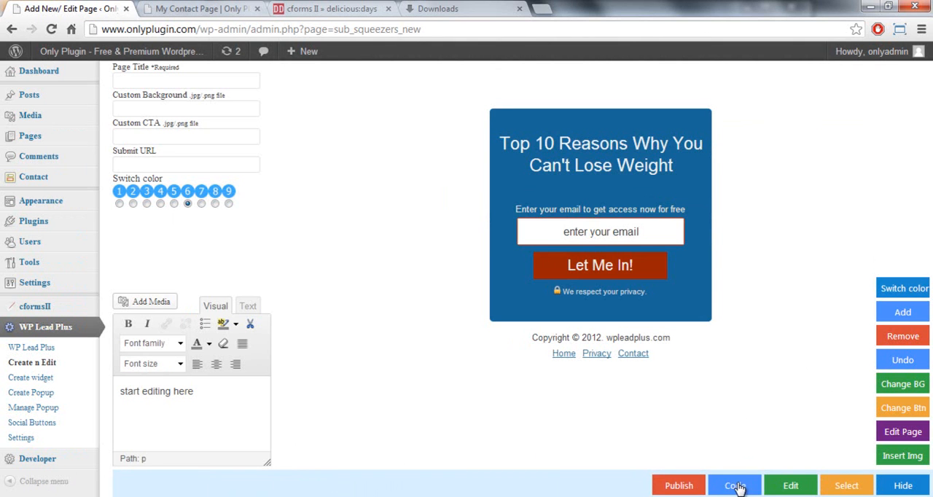
pyautogui.click(734, 485)
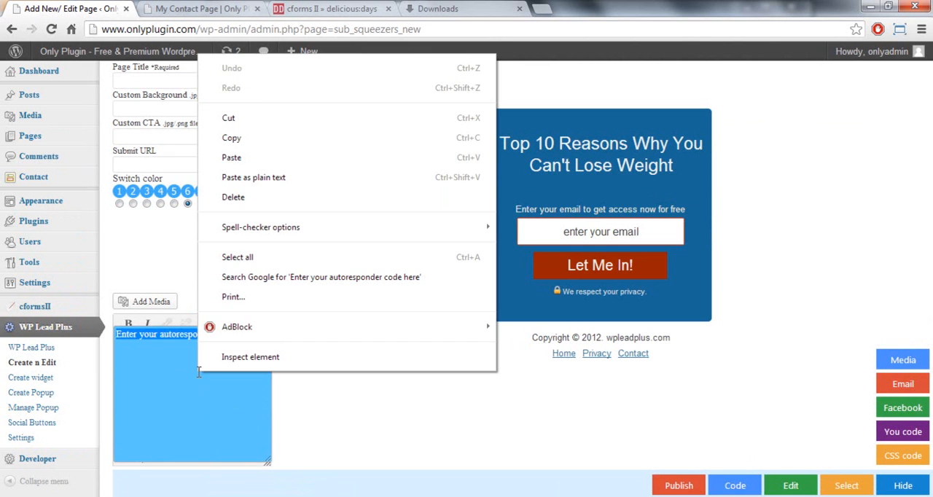
# Apply the pasted cforms code to the form and set the button text to I Want It!
pyautogui.click(277, 242)
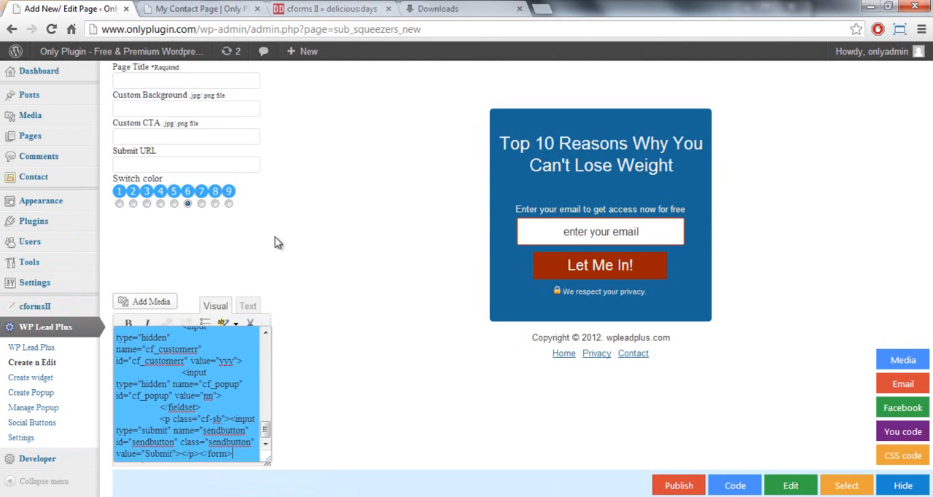
pyautogui.click(216, 306)
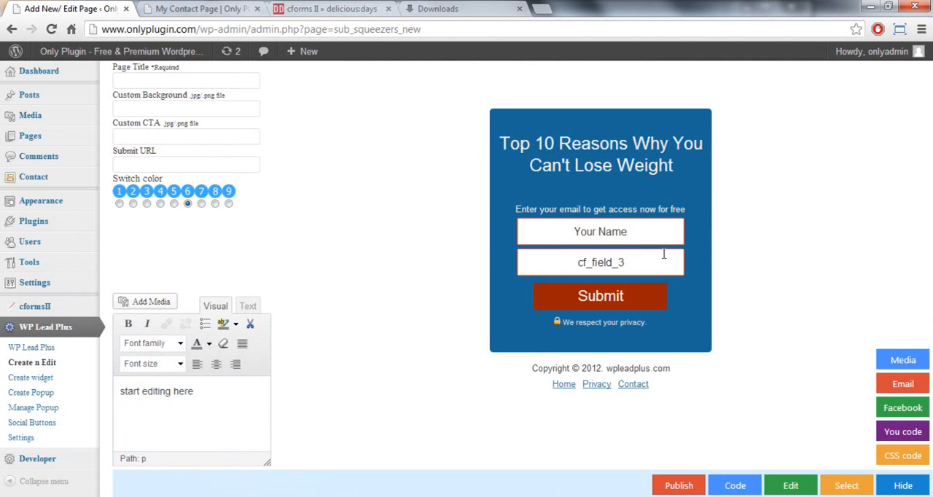
pyautogui.moveTo(572, 254)
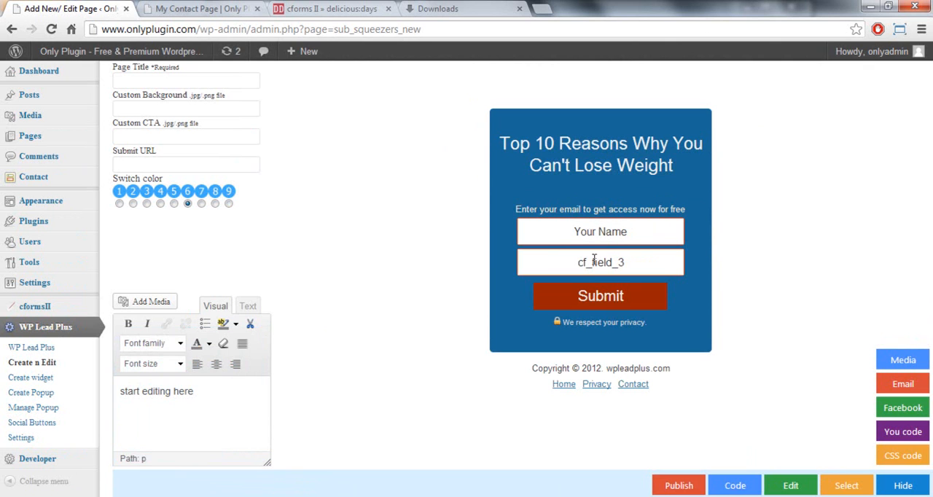
pyautogui.moveTo(601, 262)
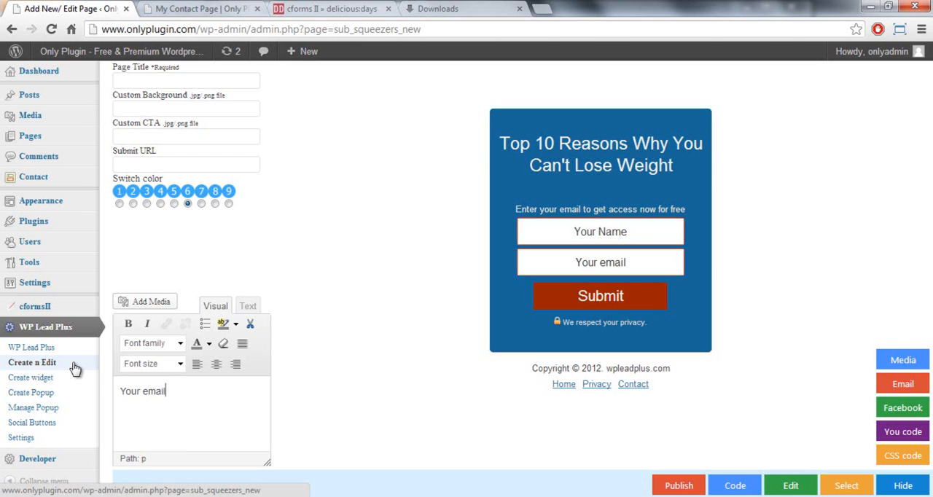
pyautogui.click(31, 377)
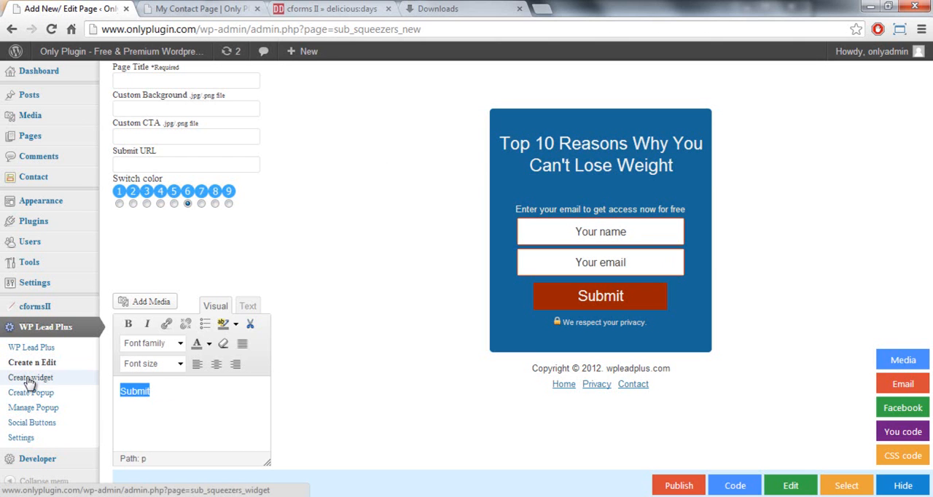
pyautogui.write('I Want It!')
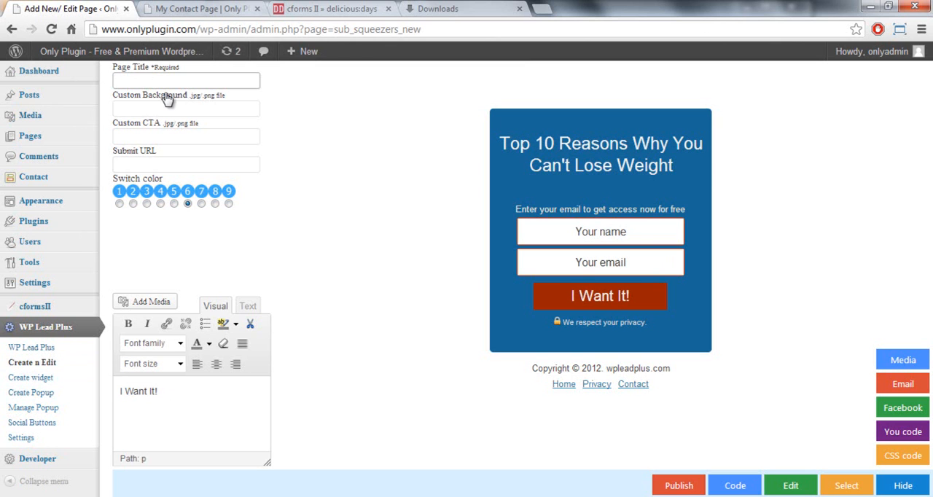
# Set the Page Title to weight loss.
pyautogui.write('weight los')
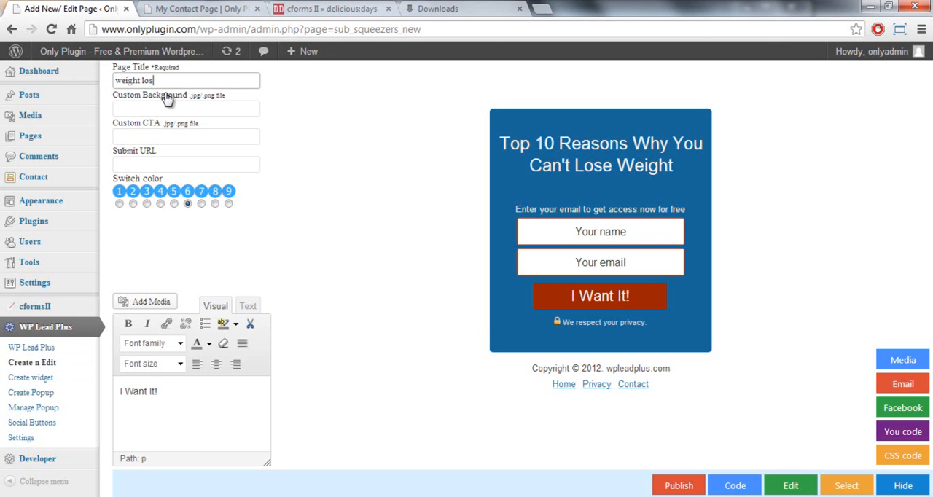
pyautogui.write('s')
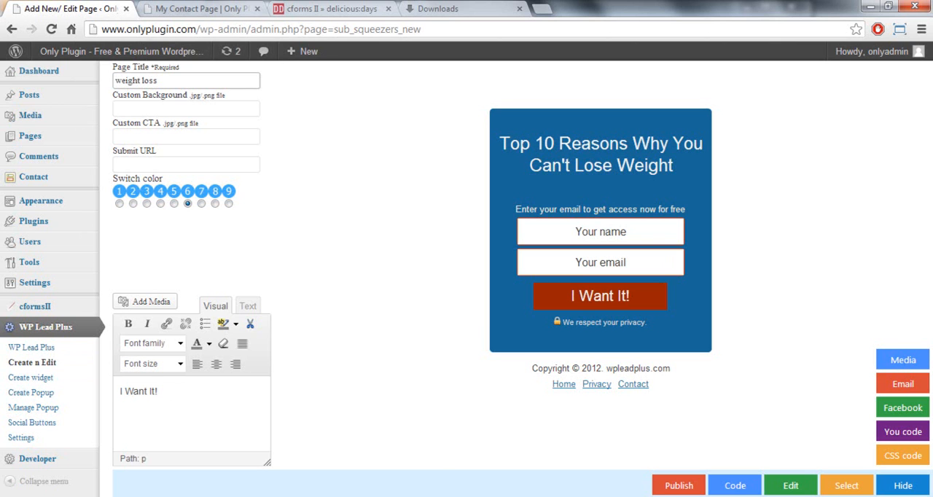
pyautogui.moveTo(782, 461)
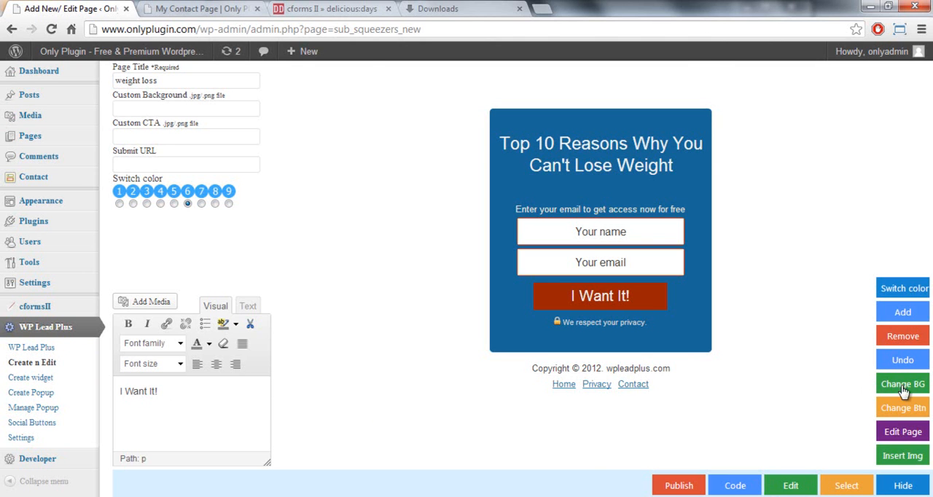
# Apply the lime background image, publish the page and confirm the Done alert.
pyautogui.click(902, 383)
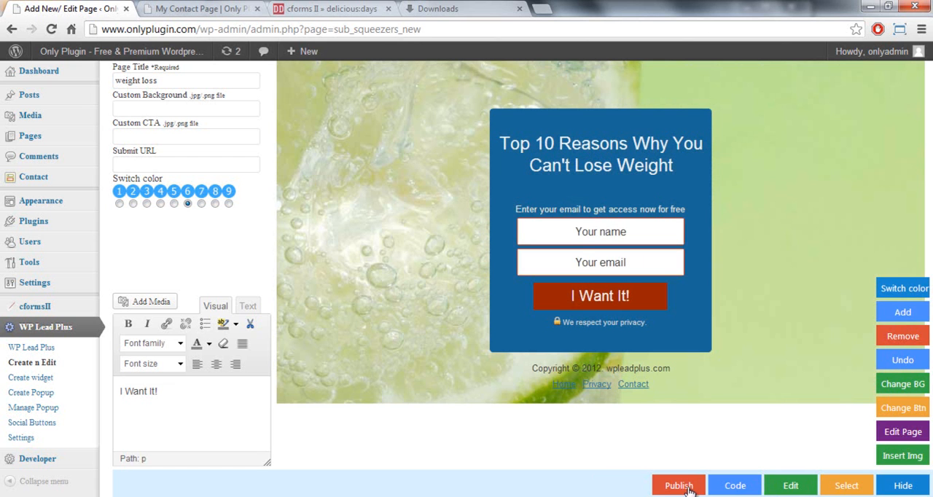
pyautogui.click(679, 486)
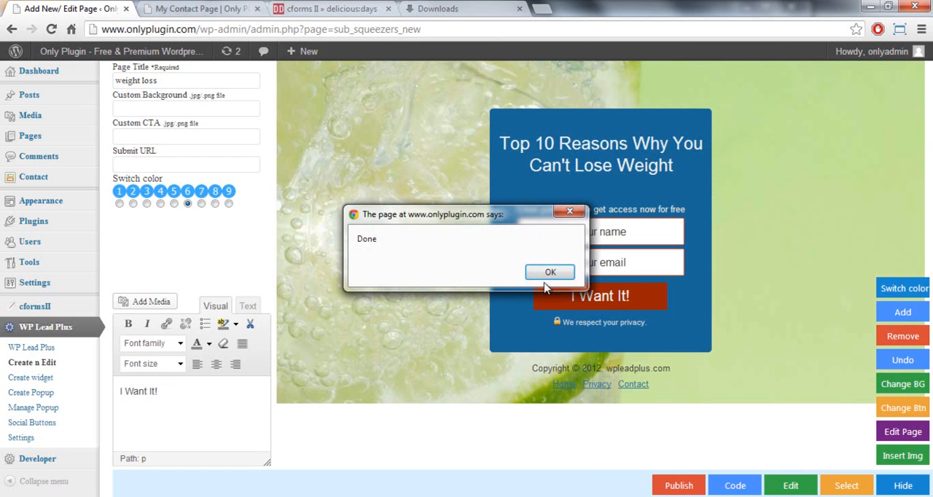
pyautogui.click(549, 271)
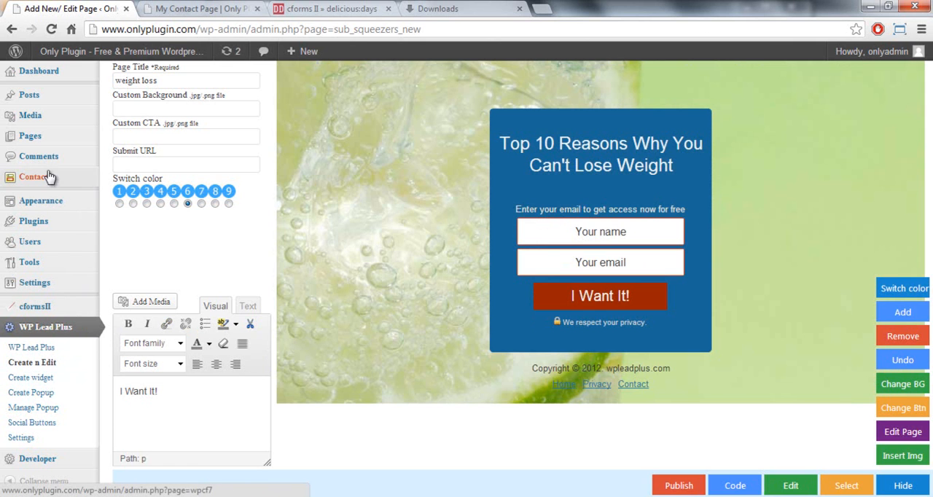
pyautogui.moveTo(29, 136)
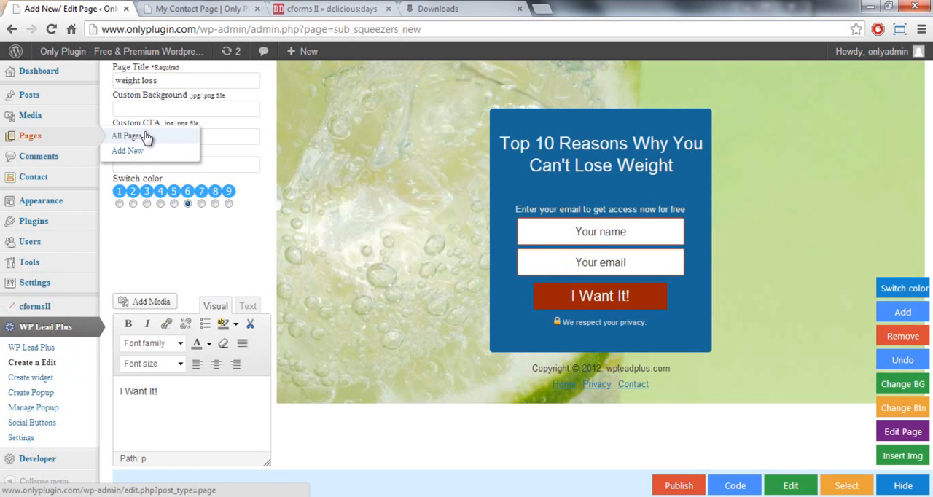
# View the published weight loss page from the All Pages list.
pyautogui.click(128, 136)
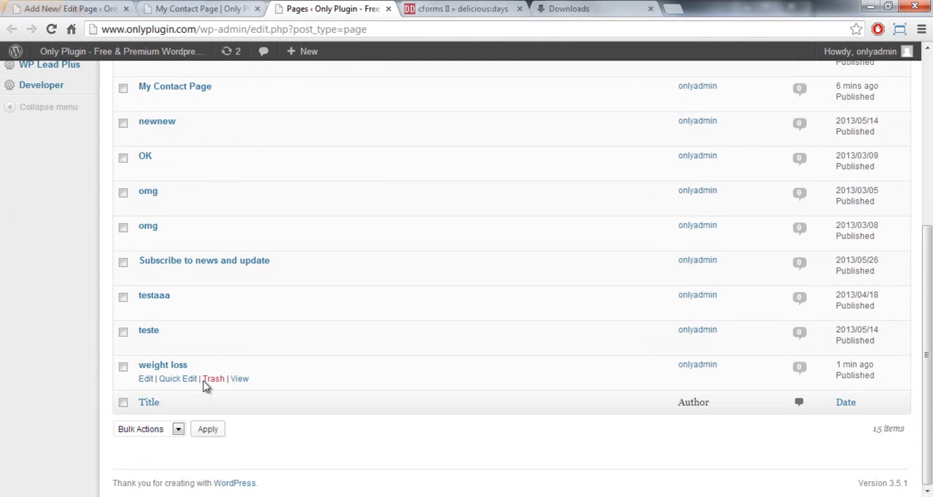
pyautogui.click(239, 379)
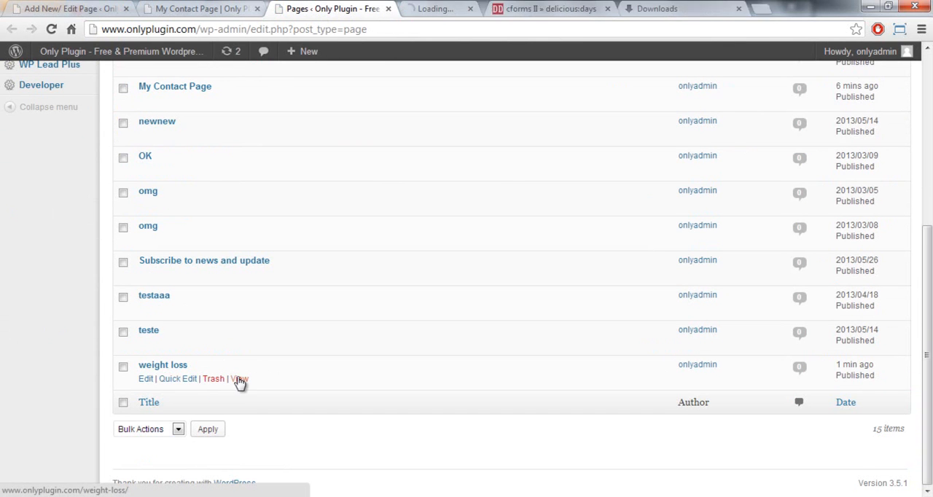
pyautogui.click(239, 379)
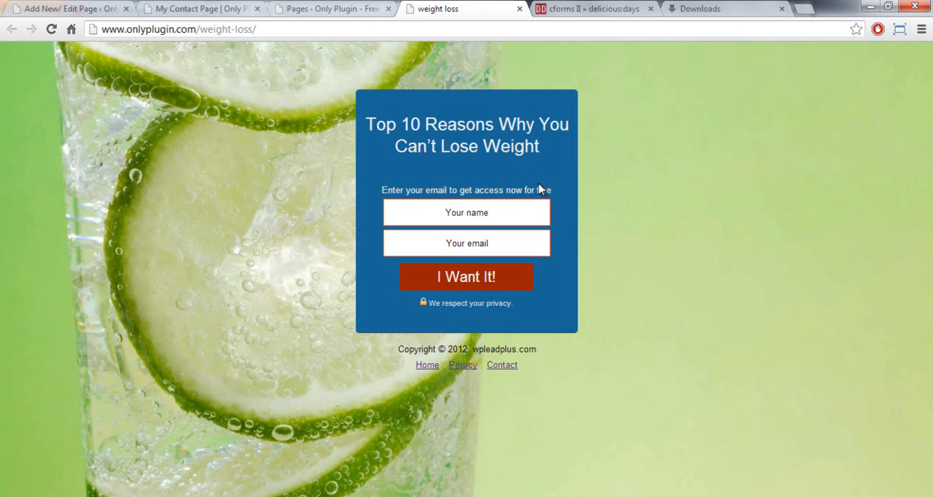
pyautogui.moveTo(506, 219)
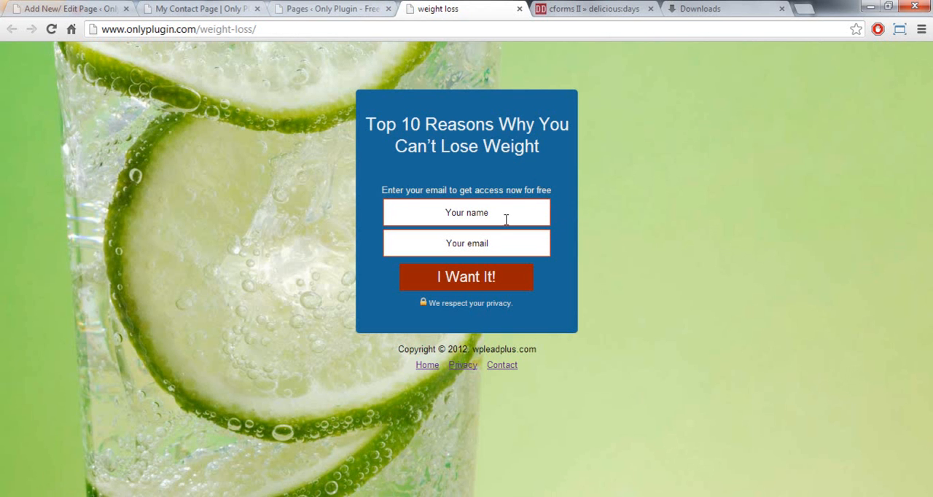
# Submit a test signup with name Dummy and a gmail.com test email via I Want It!
pyautogui.click(467, 213)
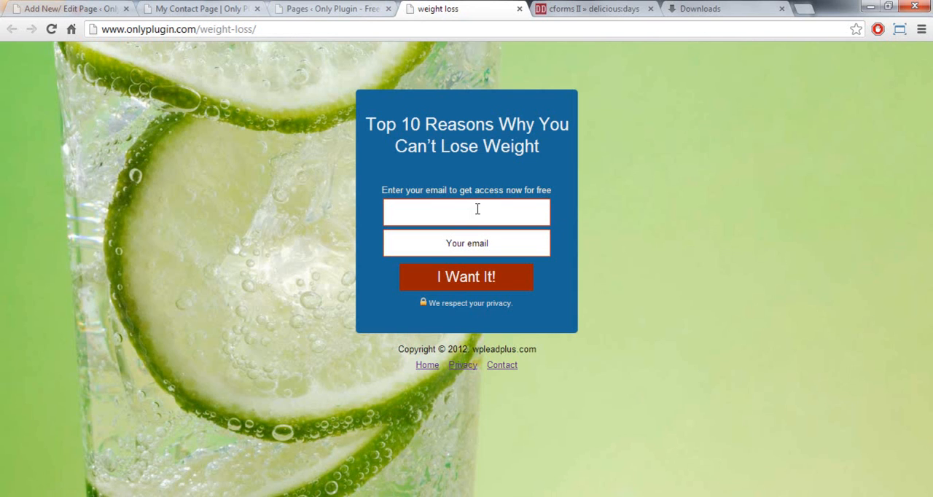
pyautogui.write('Du')
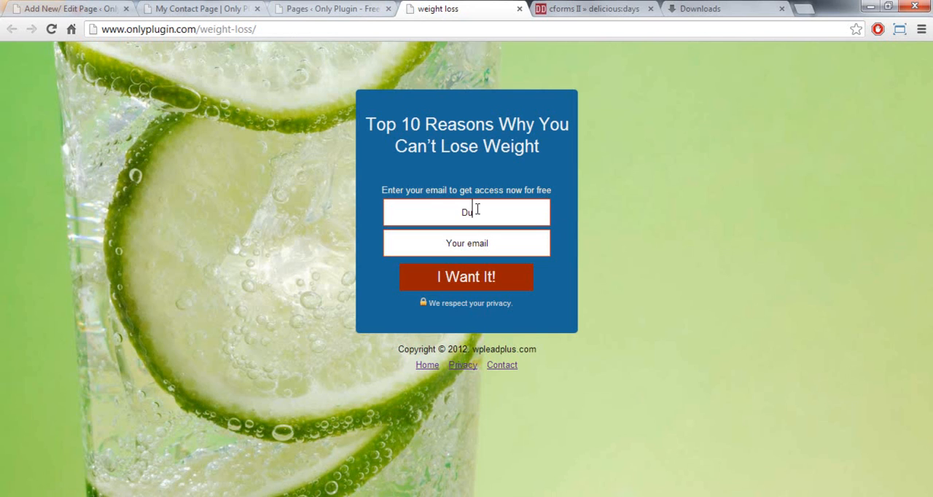
pyautogui.write('dummy@')
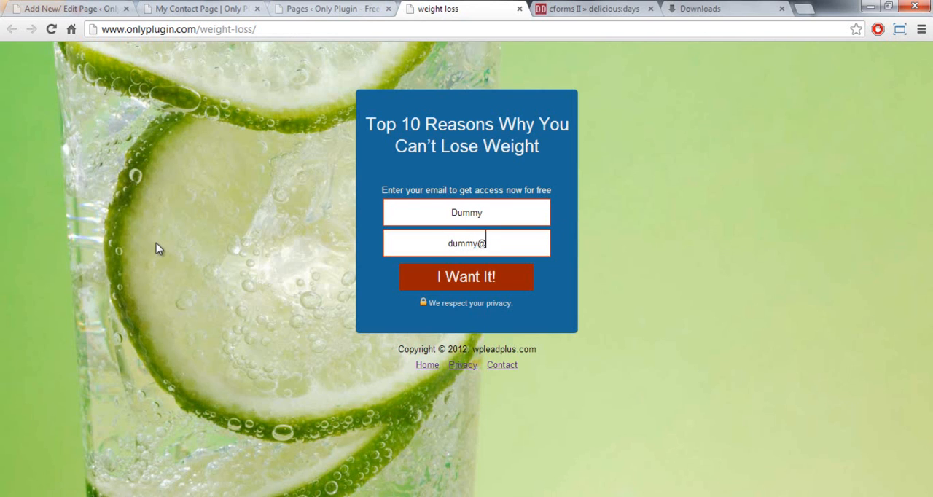
pyautogui.write('gmail.com')
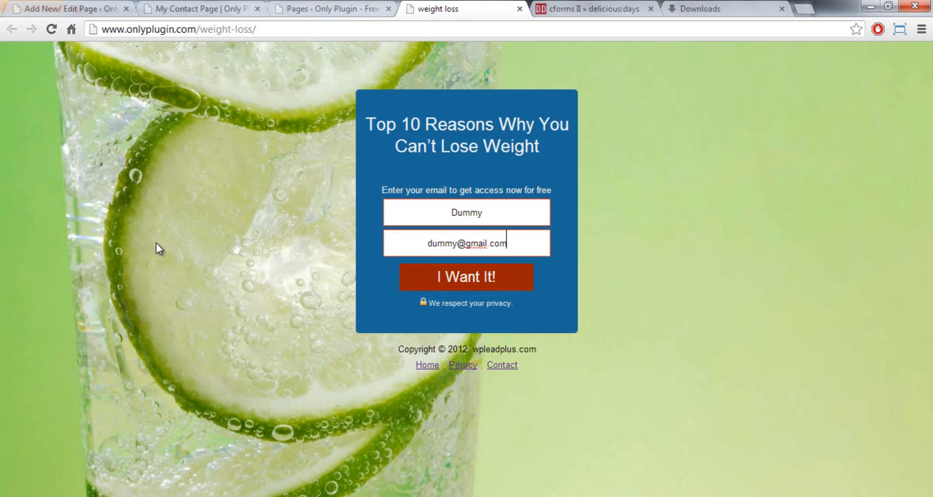
pyautogui.moveTo(487, 277)
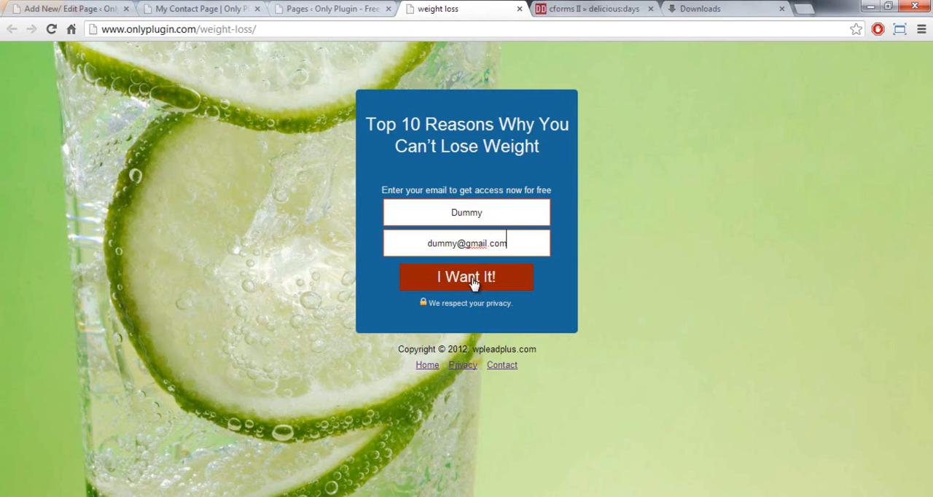
pyautogui.click(467, 277)
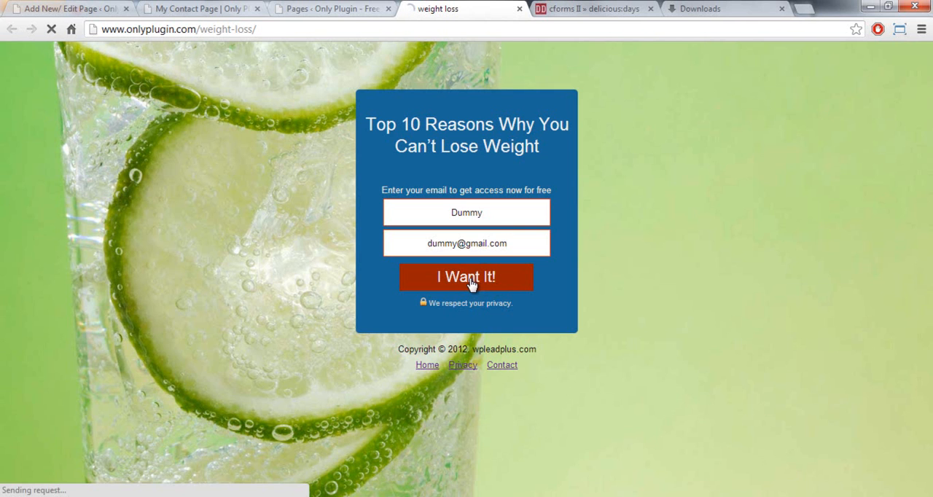
pyautogui.click(467, 277)
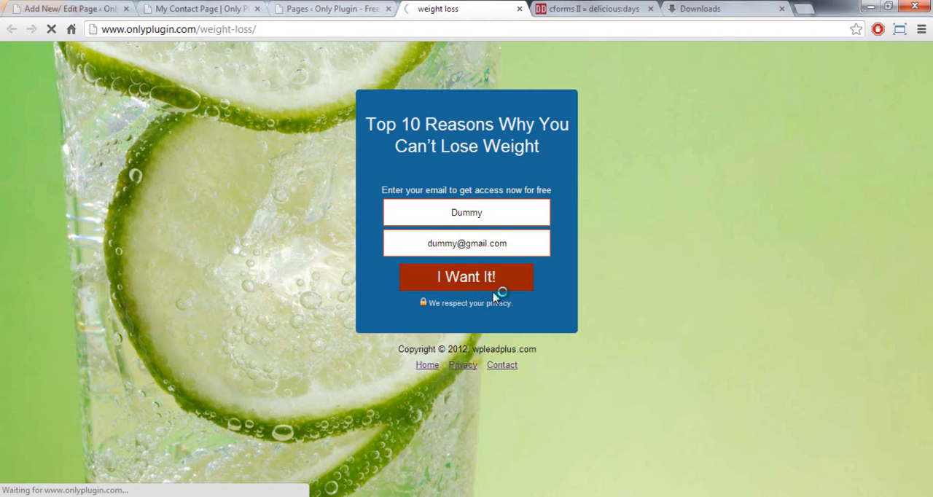
pyautogui.click(467, 277)
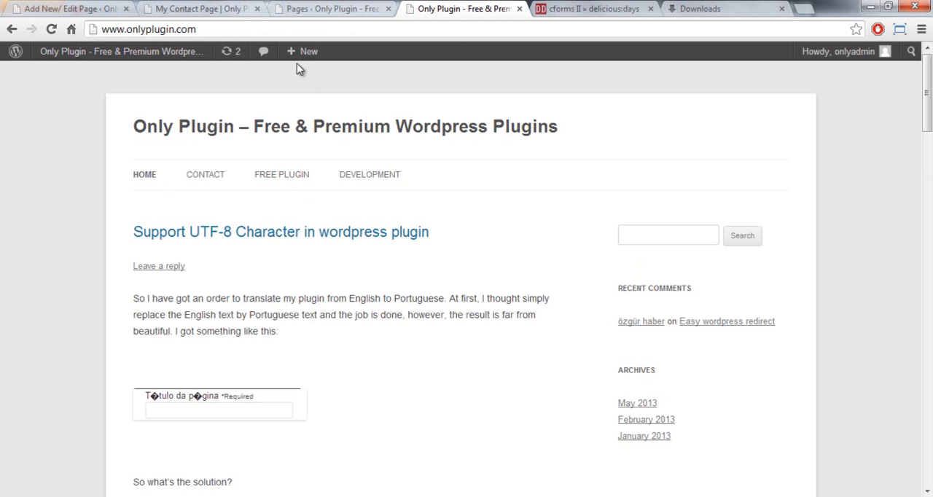
pyautogui.moveTo(478, 241)
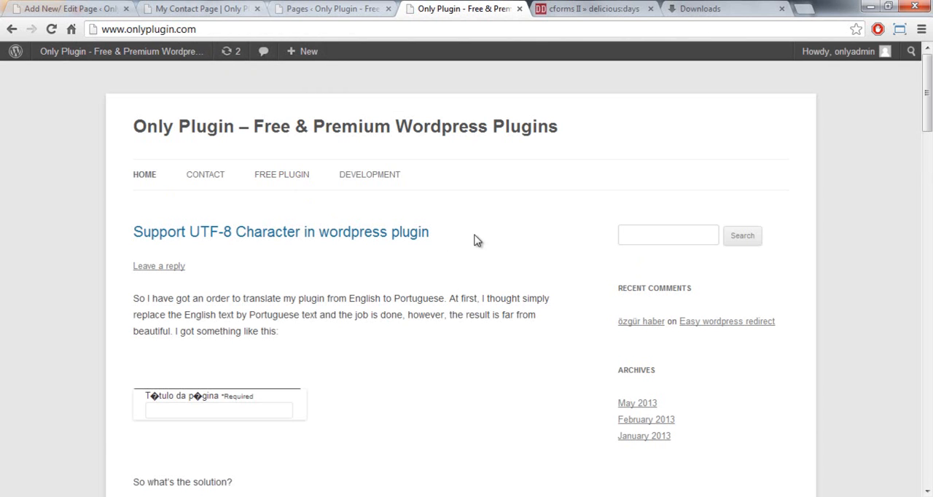
pyautogui.moveTo(452, 412)
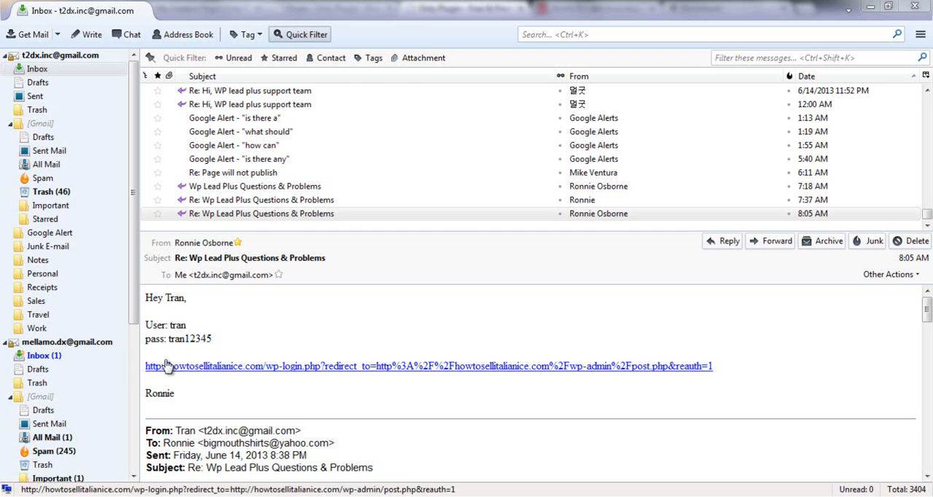
# Read the 'A comment from Dummy' submission email in the second account's Inbox.
pyautogui.click(44, 356)
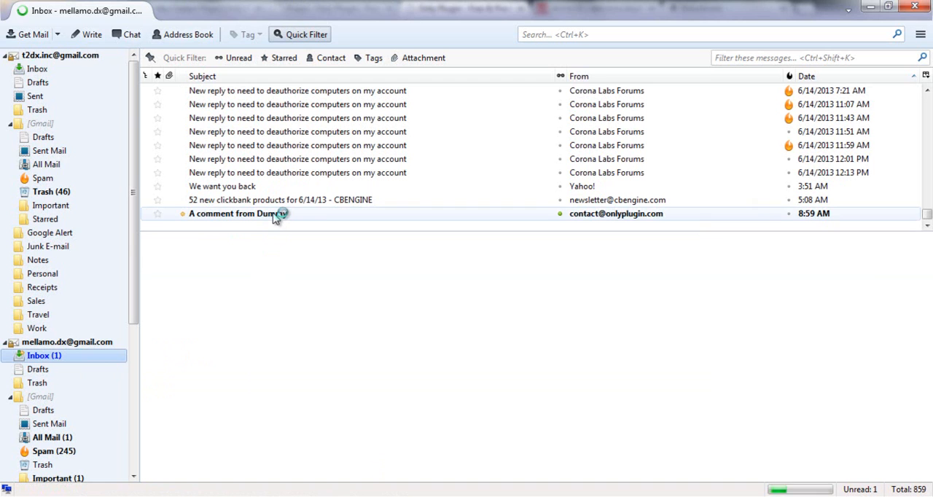
pyautogui.click(236, 213)
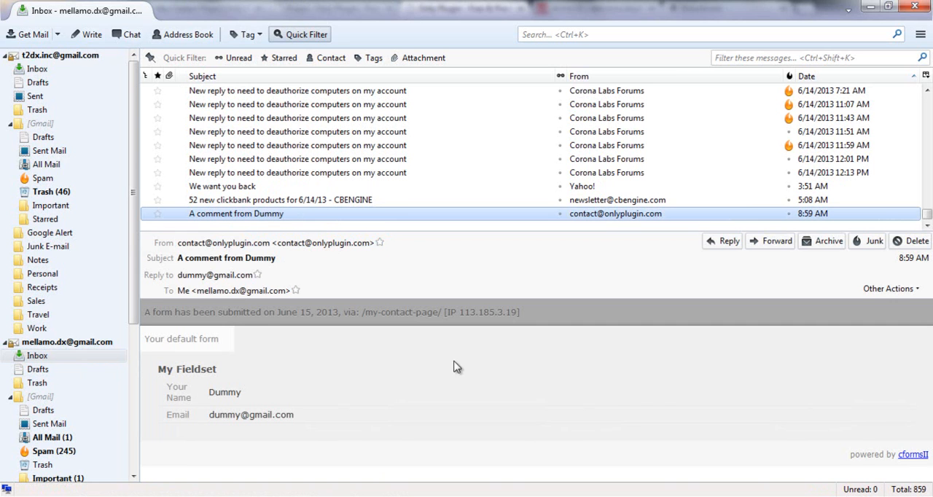